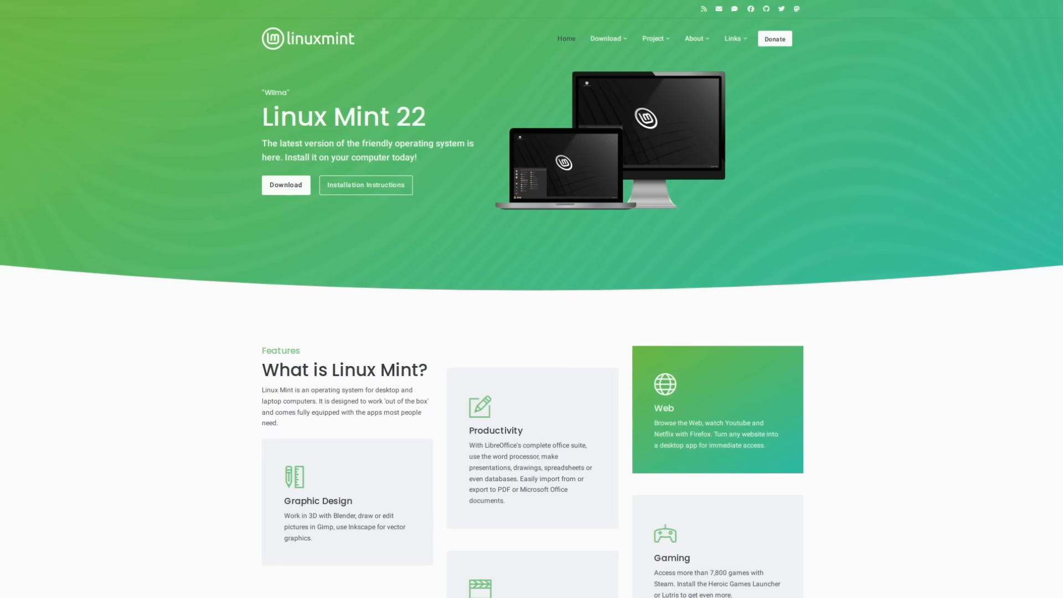
Search the Start menu for 'office' to list OnlyOffice editors and Microsoft Online apps
{"action": "scroll", "scroll_direction": "down", "scroll_amount": 3}
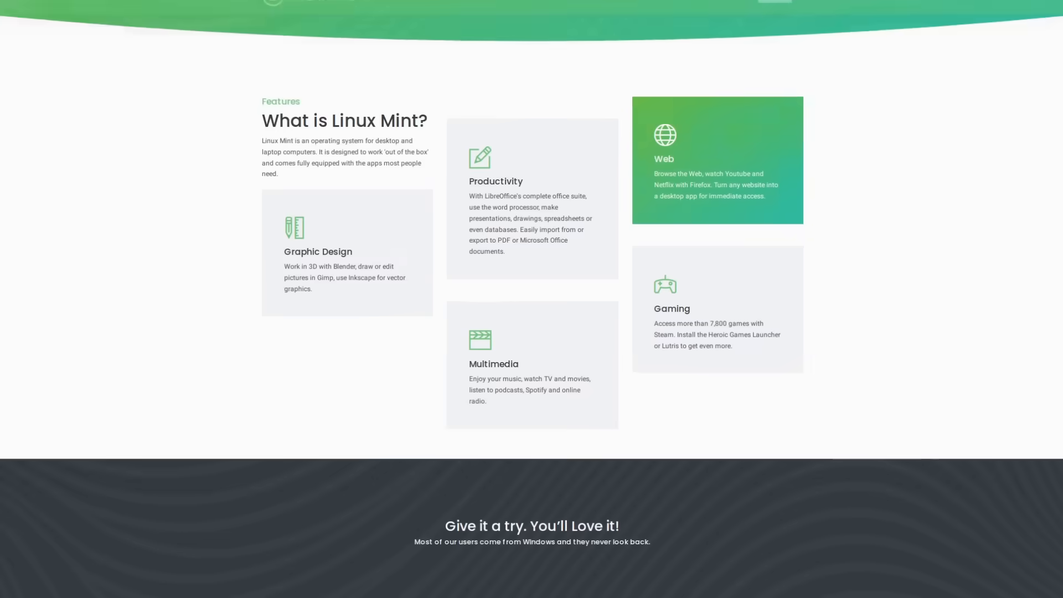
{"action": "scroll", "scroll_direction": "down", "scroll_amount": 3}
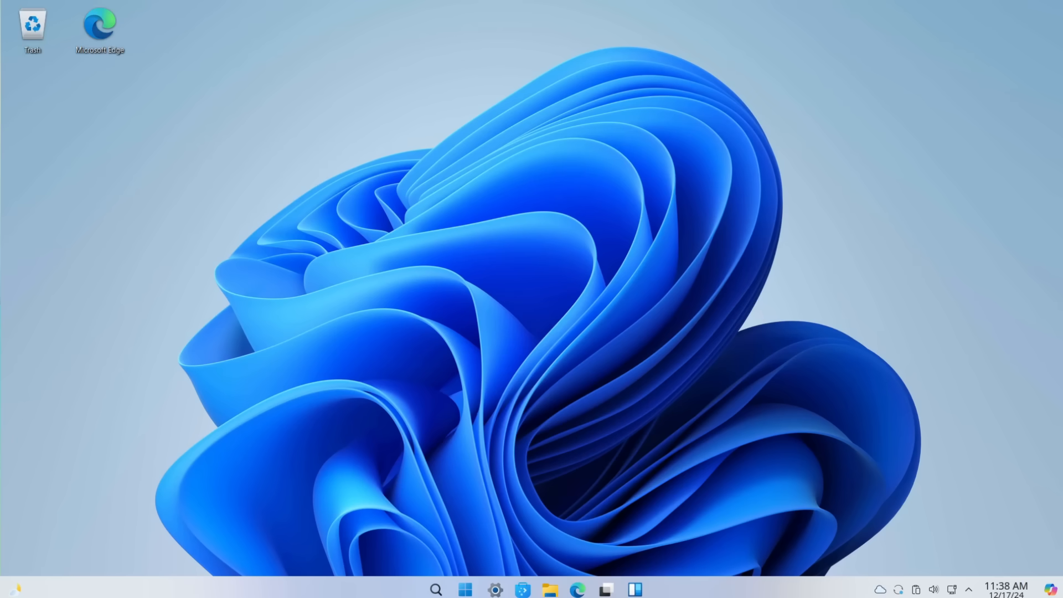
{"action": "left_click", "coordinate": [464, 590]}
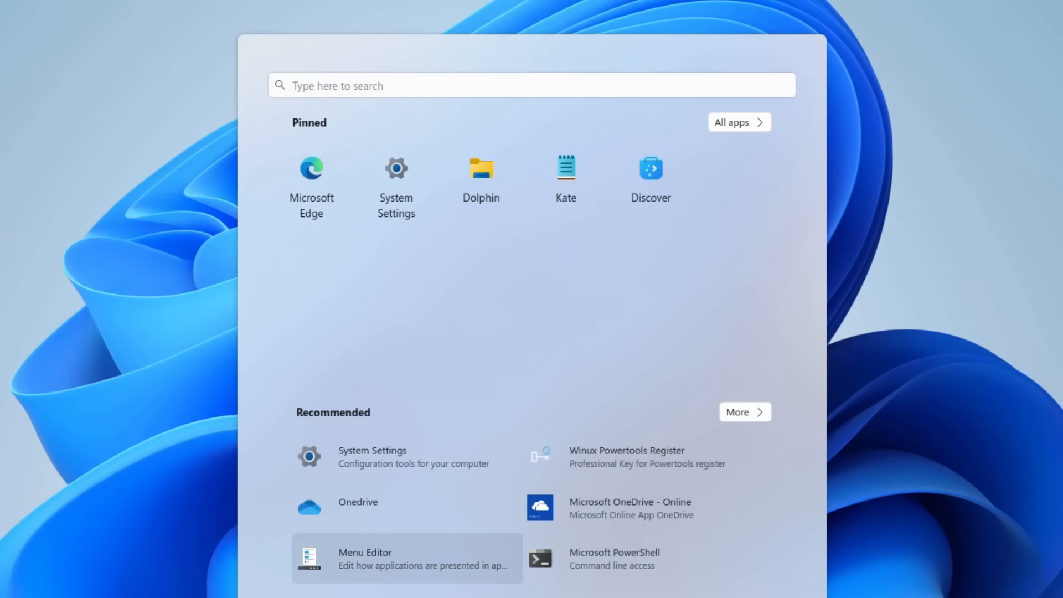
{"action": "left_click", "coordinate": [531, 85]}
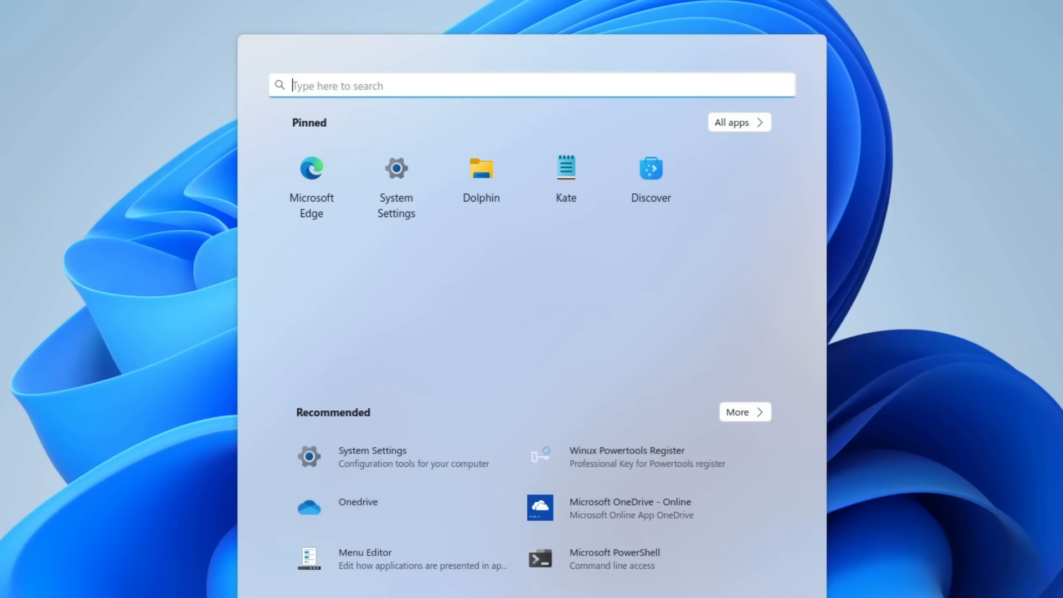
{"action": "type", "text": "office"}
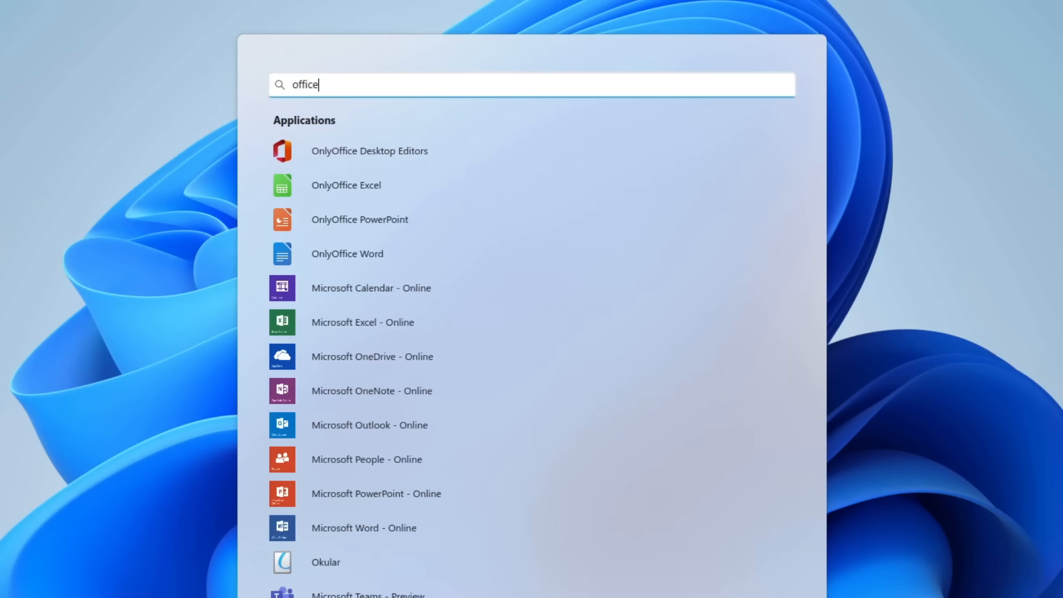
{"action": "mouse_move", "coordinate": [372, 391]}
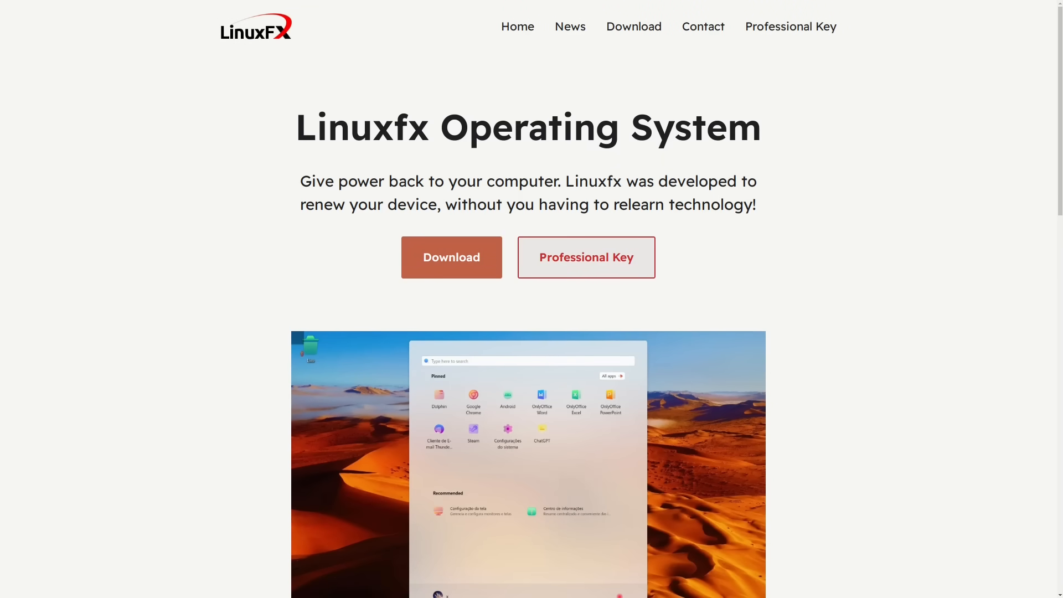
{"action": "scroll", "scroll_direction": "down", "scroll_amount": 3}
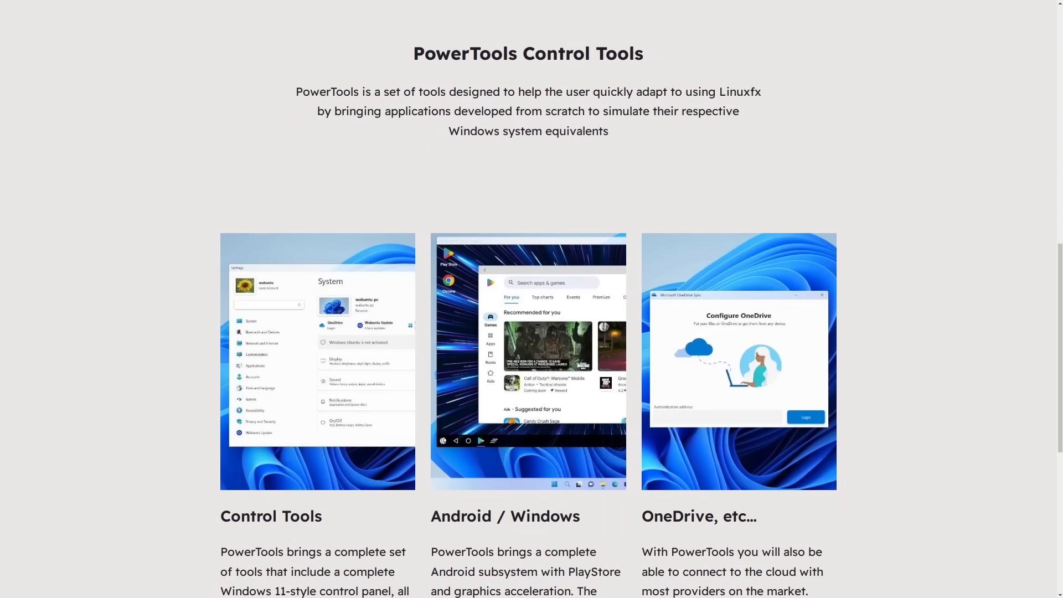
{"action": "scroll", "scroll_direction": "down", "scroll_amount": 3}
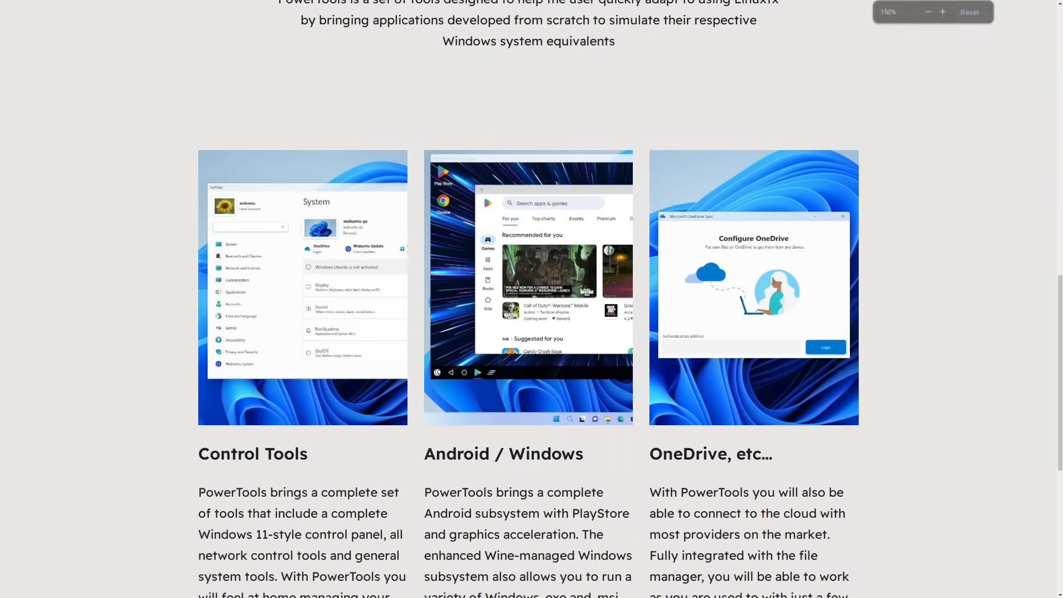
{"action": "left_click", "coordinate": [942, 12]}
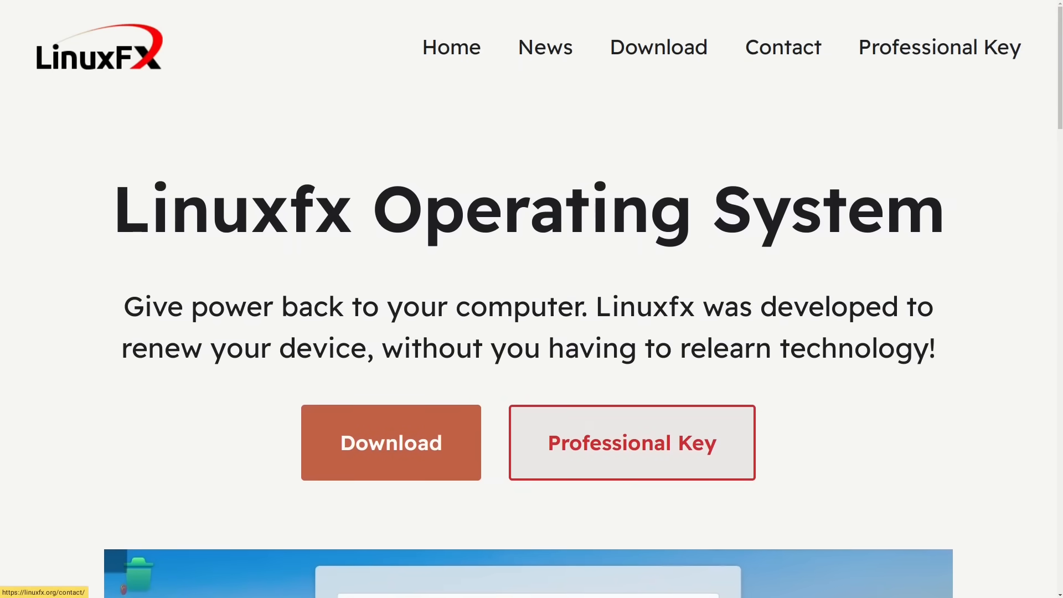
{"action": "left_click", "coordinate": [782, 47]}
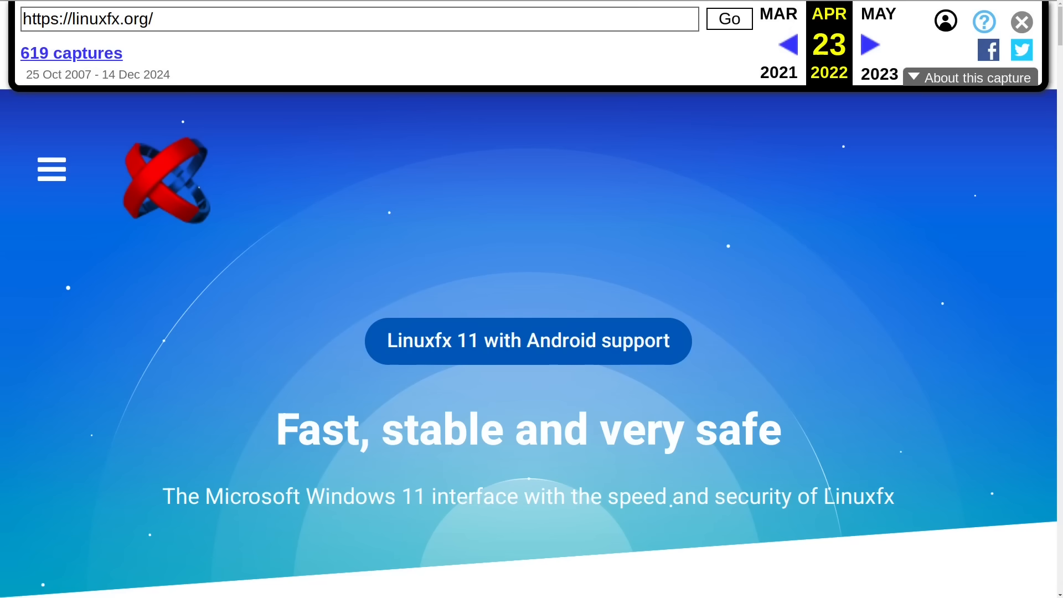
{"action": "left_click", "coordinate": [263, 581]}
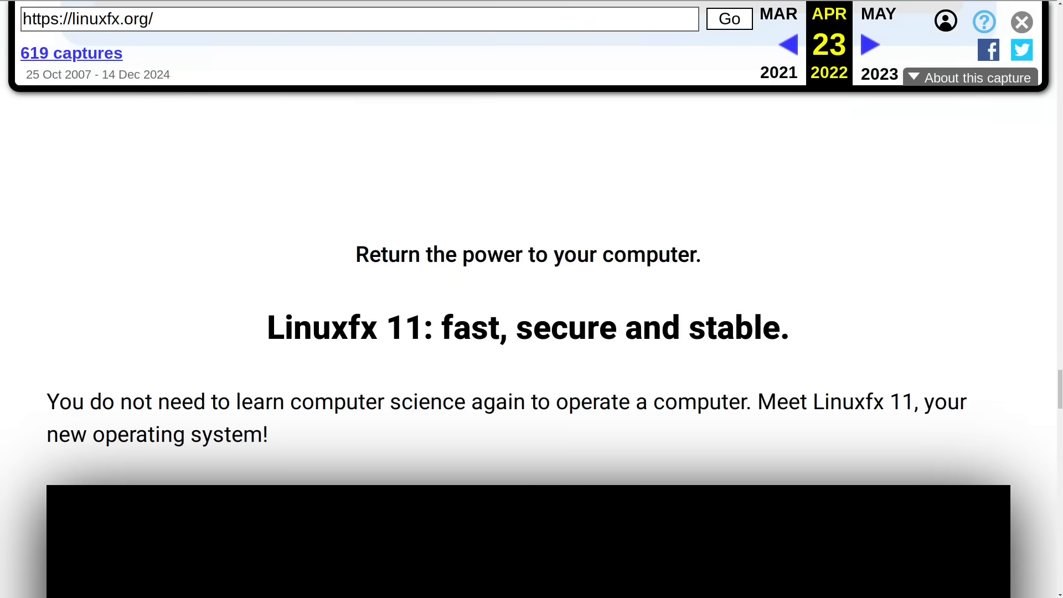
{"action": "scroll", "scroll_direction": "down", "scroll_amount": 3}
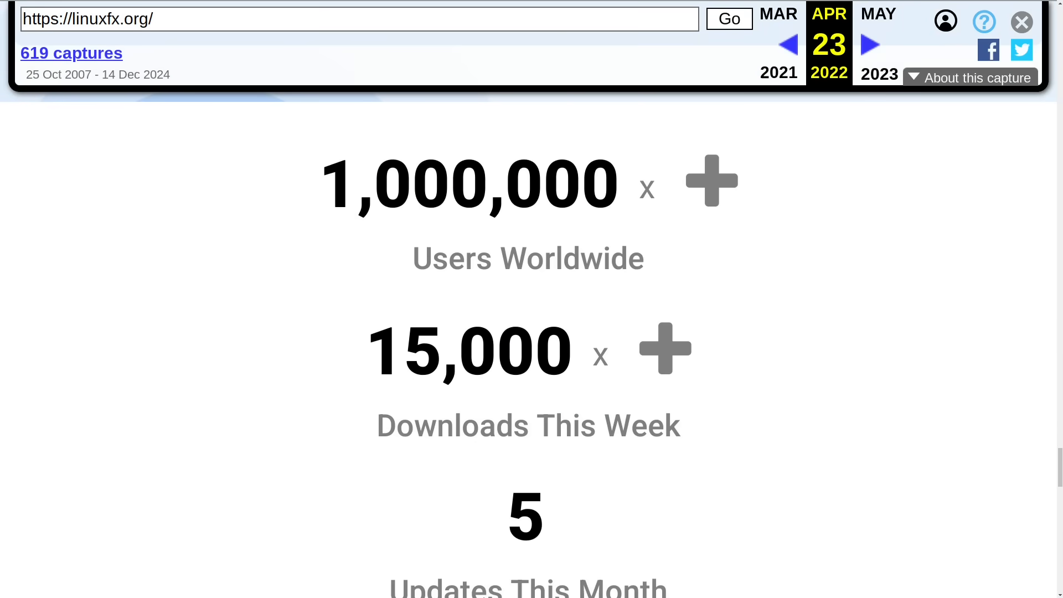
{"action": "scroll", "scroll_direction": "up", "scroll_amount": 3}
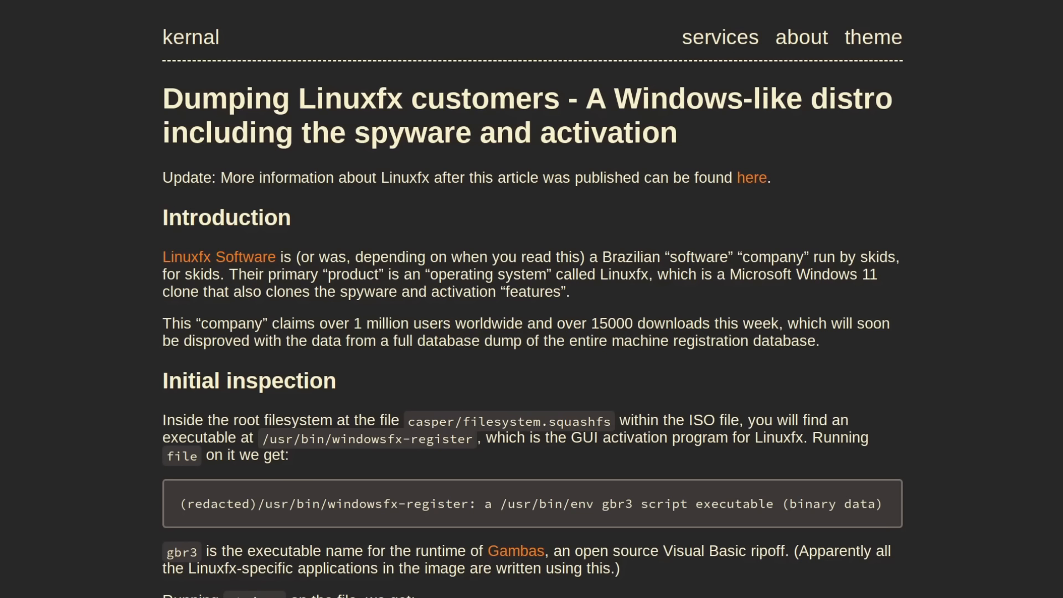
{"action": "scroll", "scroll_direction": "down", "scroll_amount": 3}
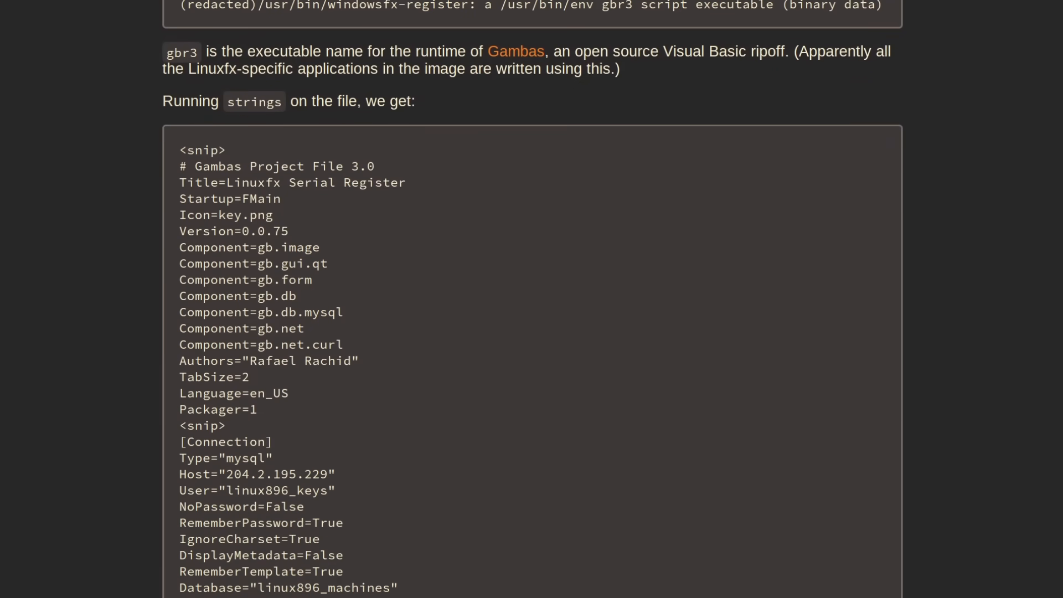
{"action": "scroll", "scroll_direction": "down", "scroll_amount": 3}
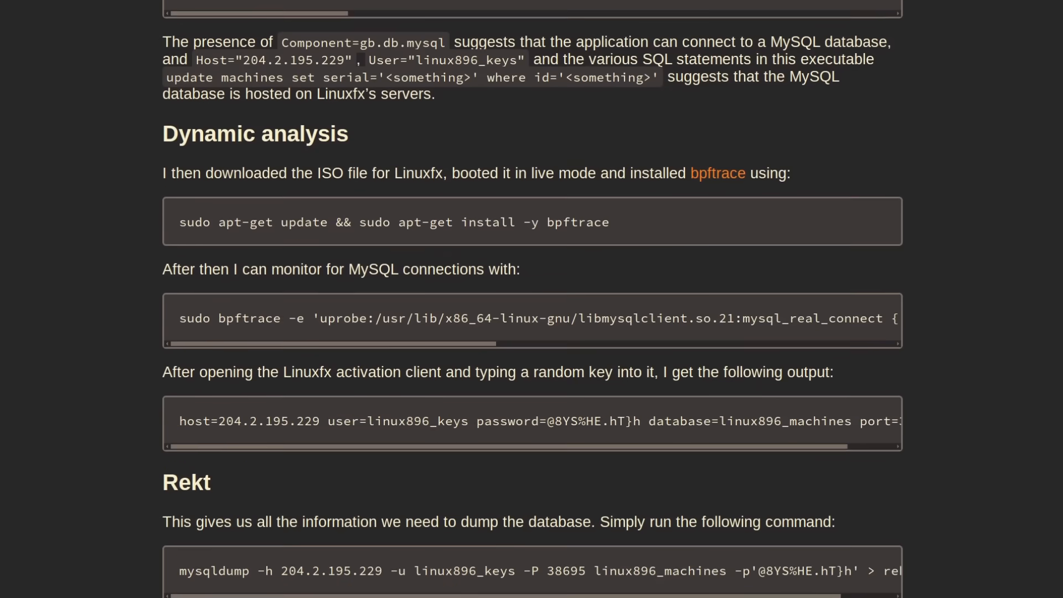
{"action": "scroll", "scroll_direction": "down", "scroll_amount": 3}
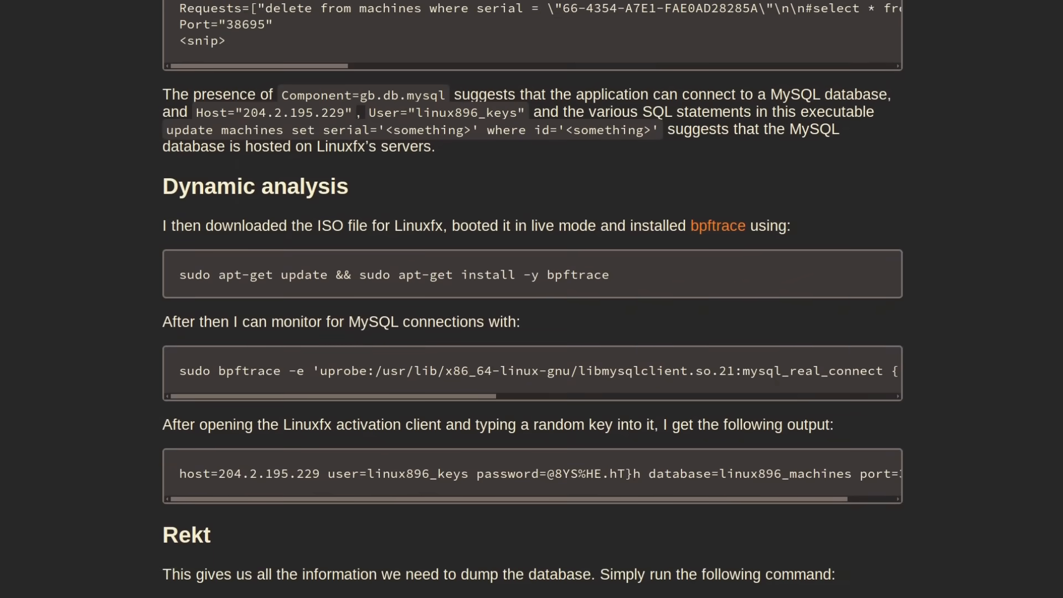
{"action": "scroll", "scroll_direction": "up", "scroll_amount": 3}
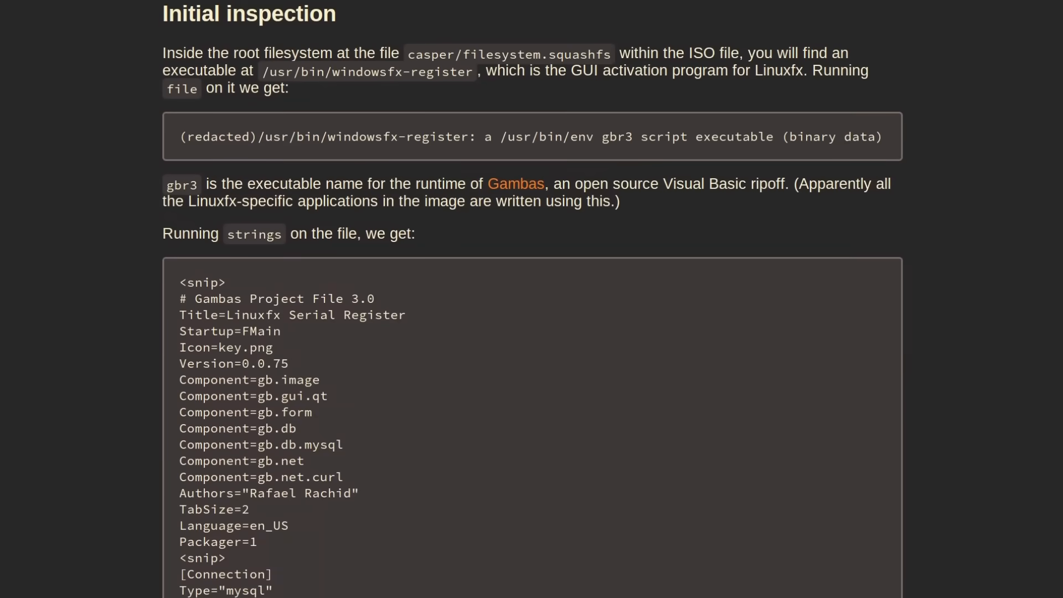
{"action": "scroll", "scroll_direction": "up", "scroll_amount": 3}
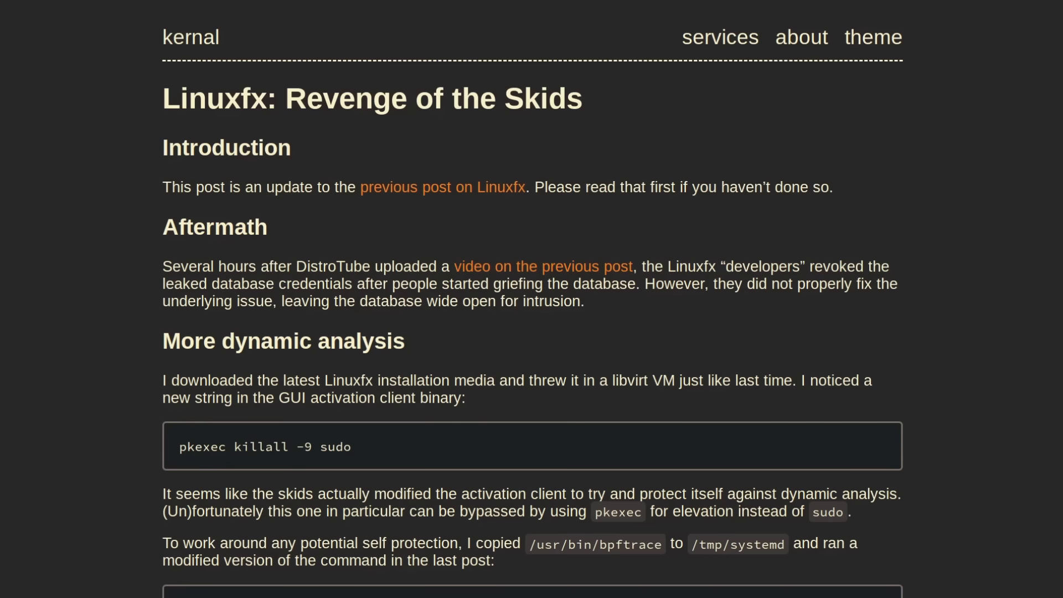
Scroll through the kernal blog follow-up on dynamic analysis and newly leaked credentials
{"action": "scroll", "scroll_direction": "down", "scroll_amount": 3}
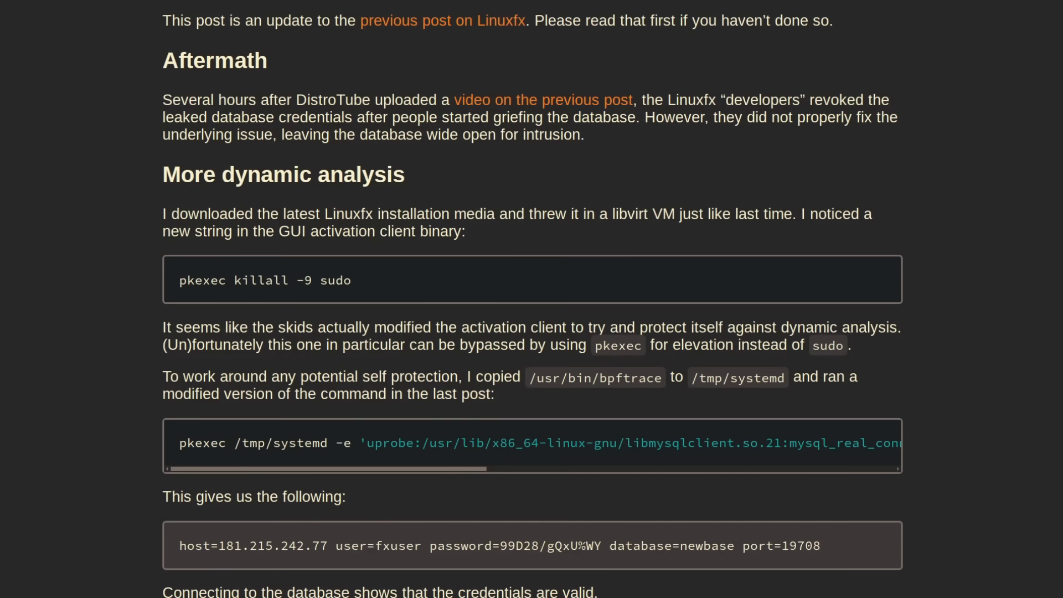
{"action": "scroll", "scroll_direction": "down", "scroll_amount": 3}
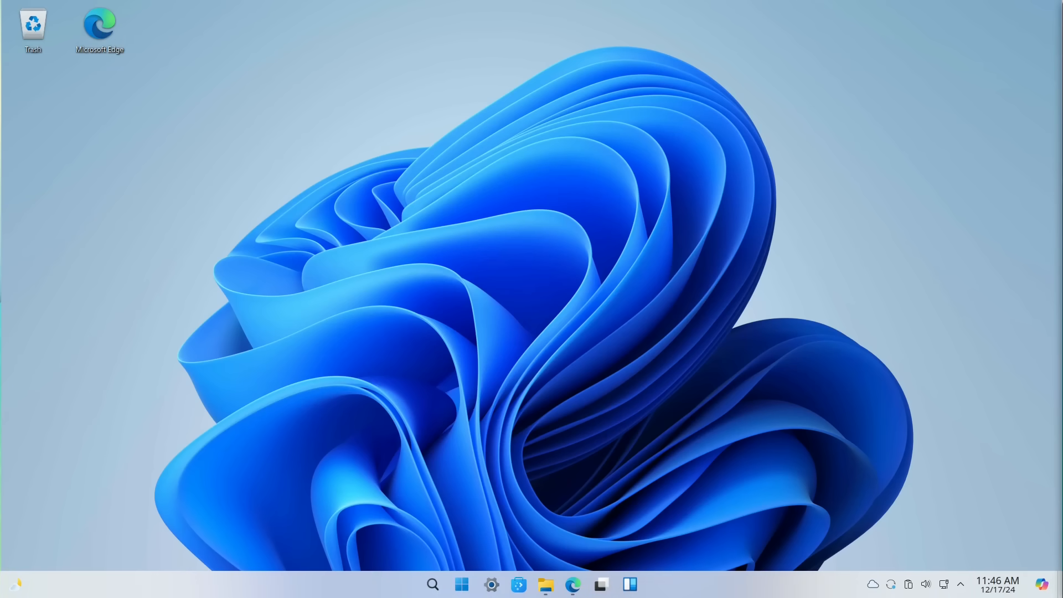
Open the Start menu's All apps list and scroll through the installed applications
{"action": "left_click", "coordinate": [460, 583]}
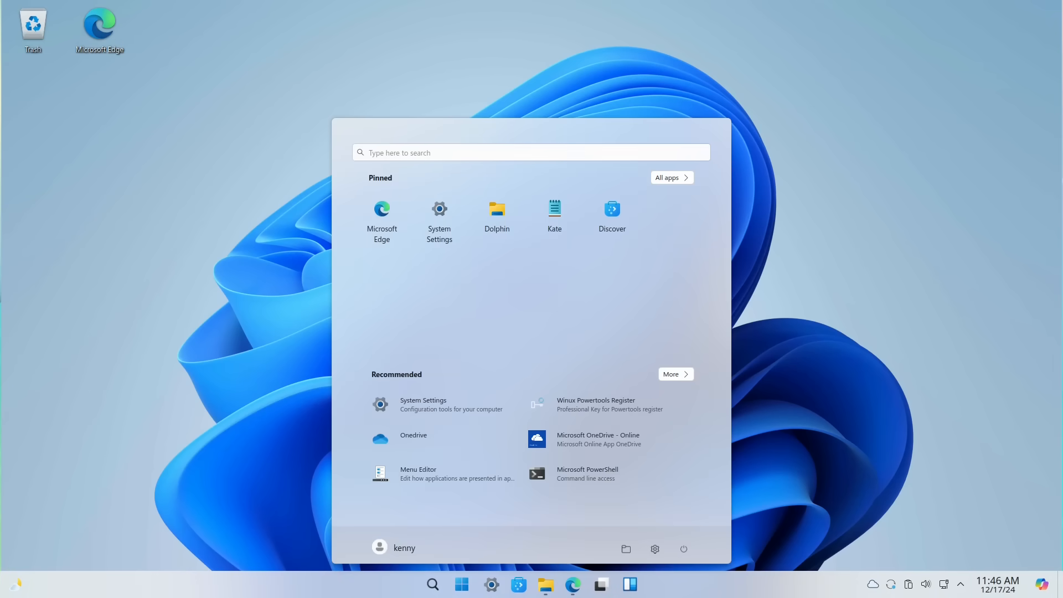
{"action": "left_click", "coordinate": [671, 177]}
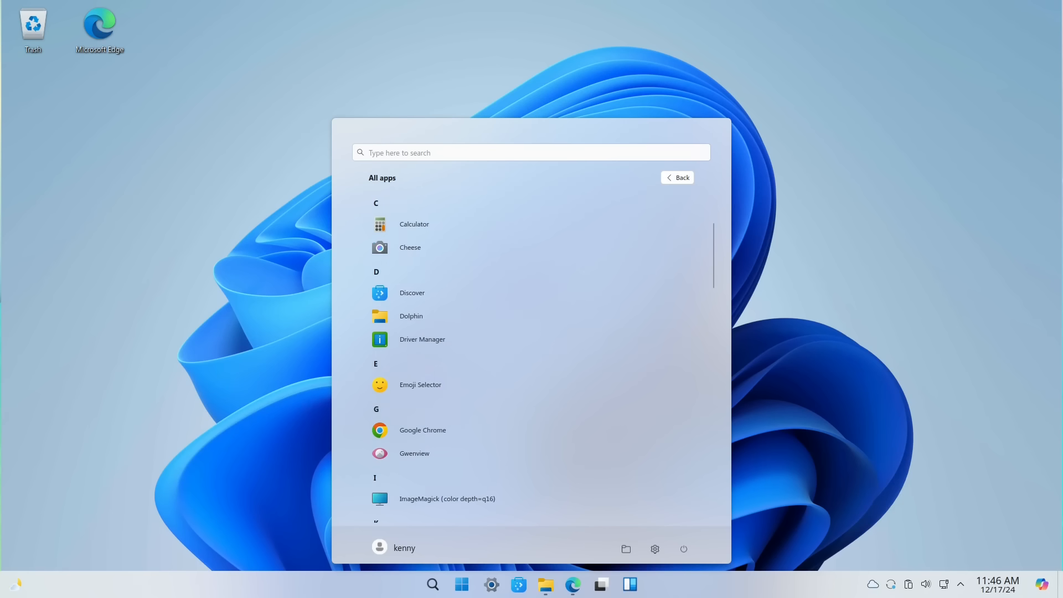
{"action": "scroll", "scroll_direction": "down", "scroll_amount": 3}
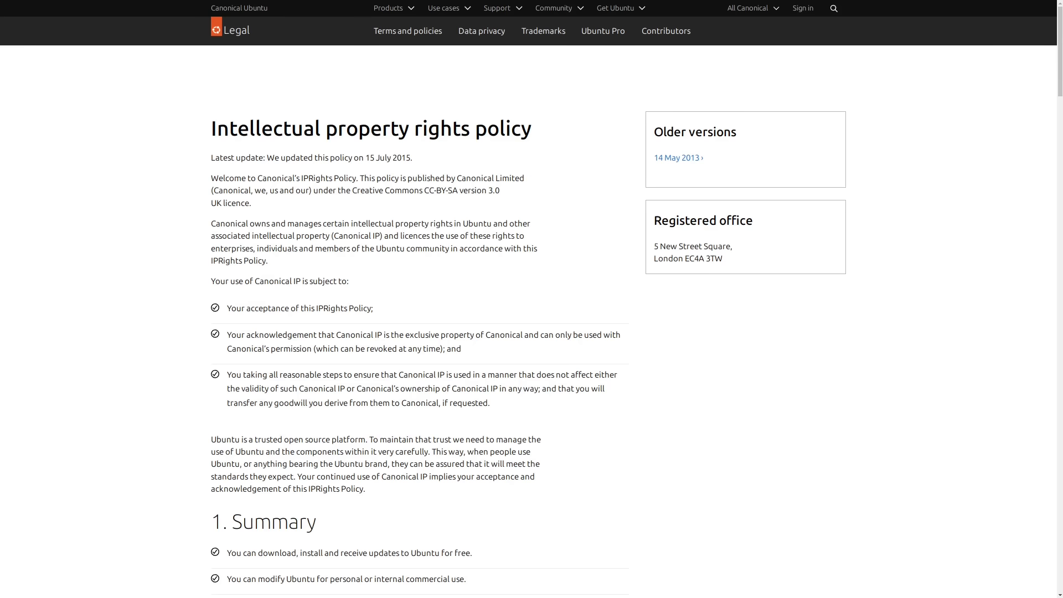
Scroll Canonical's IP rights policy to section 4, 'Your use of our trademarks'
{"action": "scroll", "scroll_direction": "down", "scroll_amount": 3}
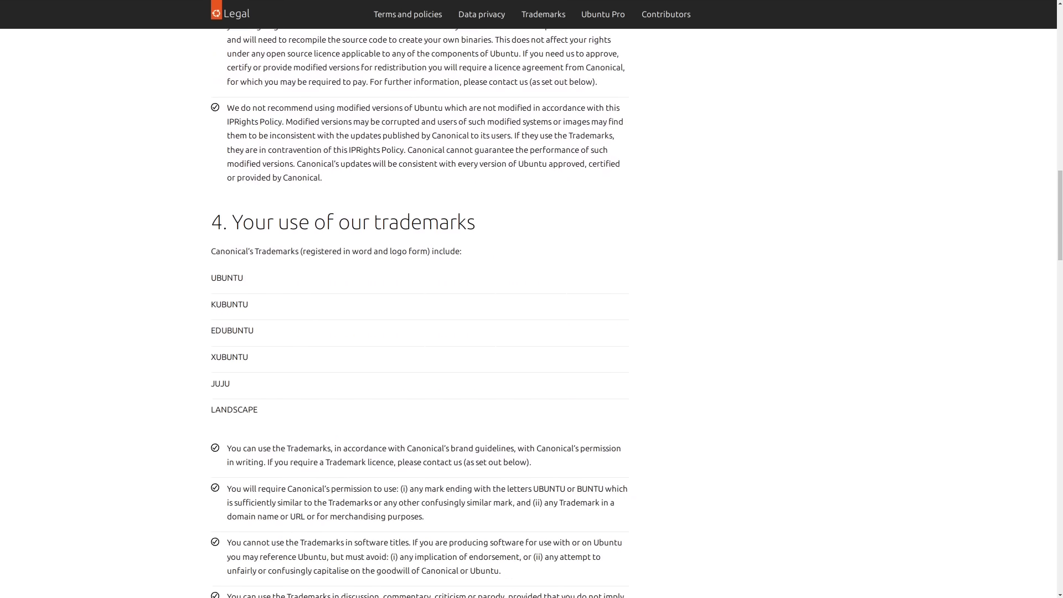
{"action": "scroll", "scroll_direction": "down", "scroll_amount": 3}
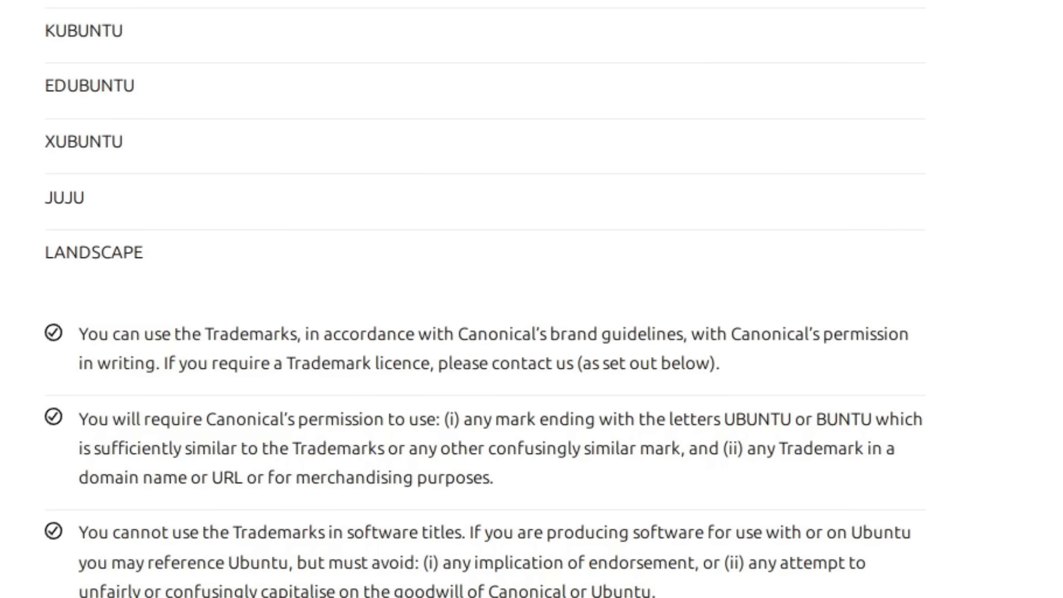
{"action": "scroll", "scroll_direction": "up", "scroll_amount": 3}
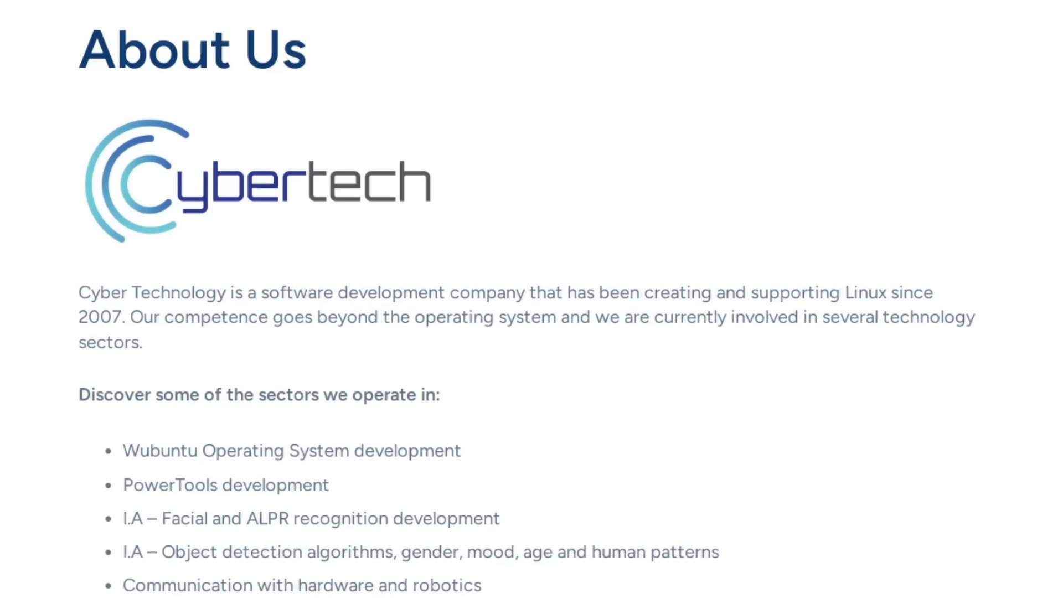
Scroll through Cybertech's About Us description and sector list, including Wubuntu OS development
{"action": "scroll", "scroll_direction": "down", "scroll_amount": 3}
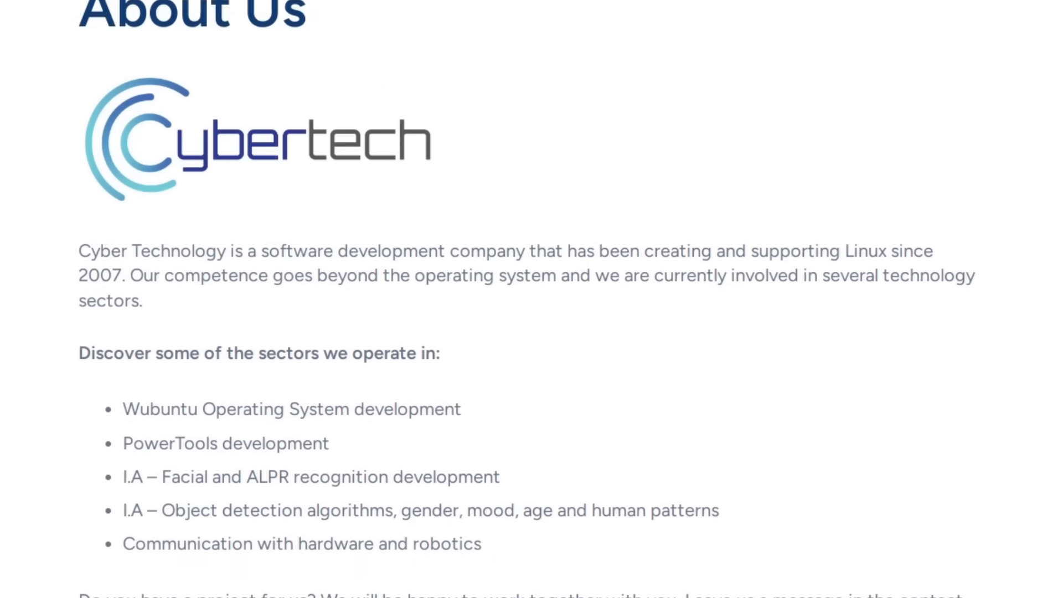
{"action": "scroll", "scroll_direction": "up", "scroll_amount": 3}
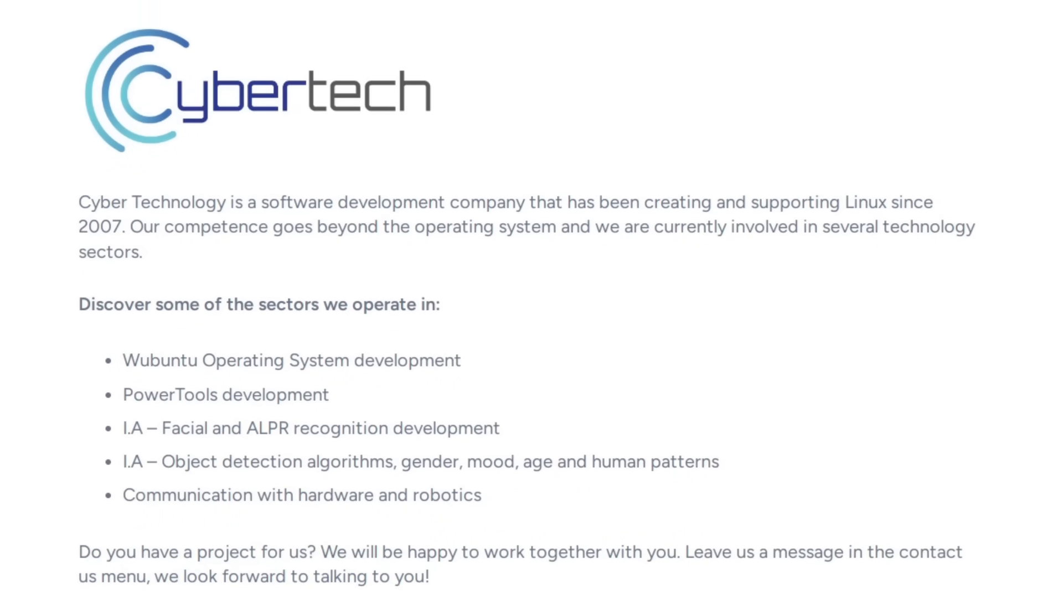
{"action": "scroll", "scroll_direction": "down", "scroll_amount": 3}
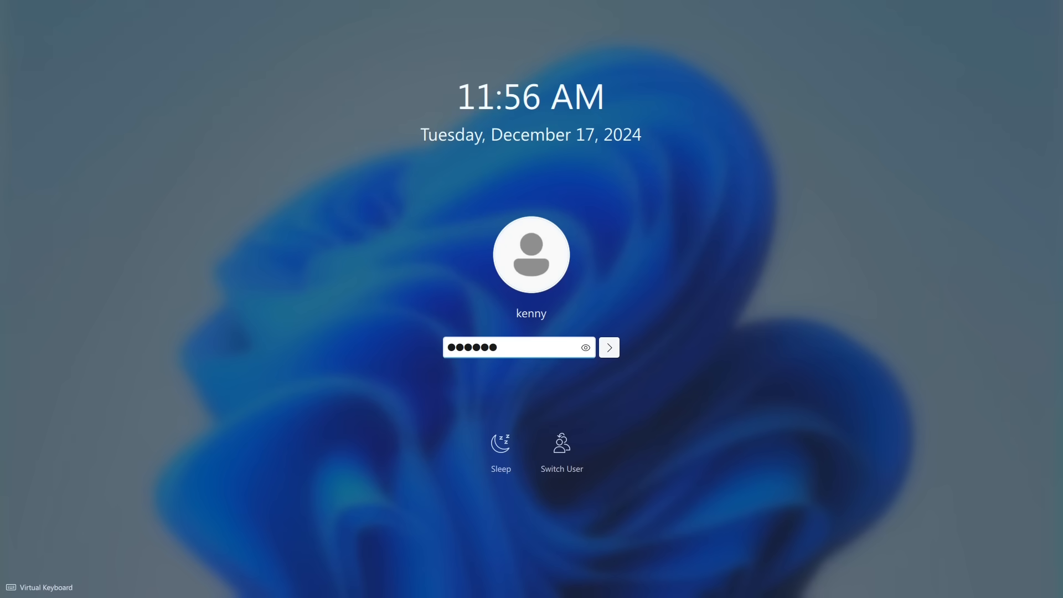
Sign in at the lock screen and open the Start menu's pinned and recommended apps
{"action": "left_click", "coordinate": [607, 347]}
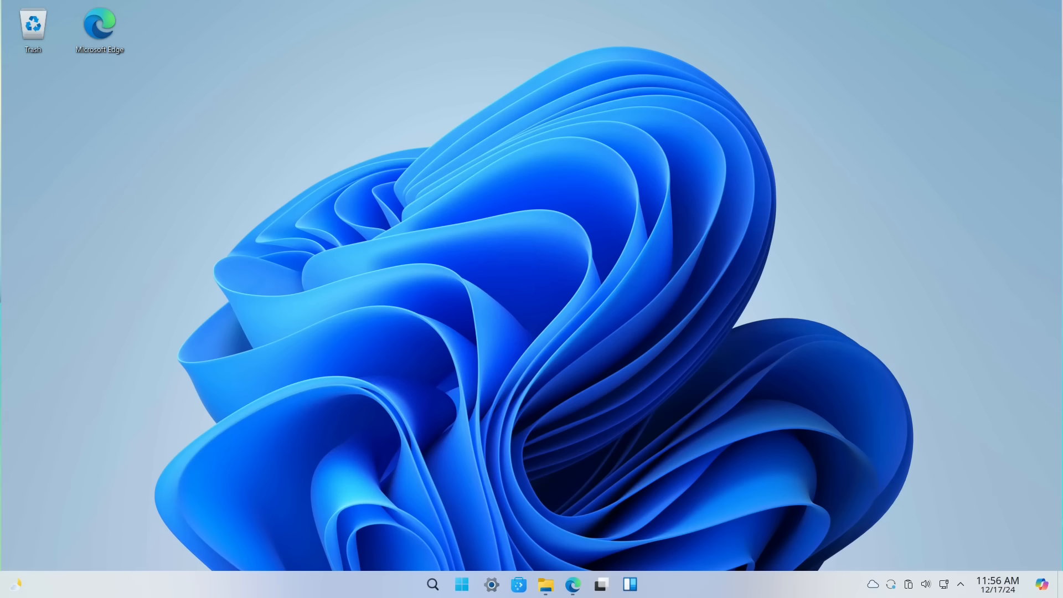
{"action": "left_click", "coordinate": [460, 585]}
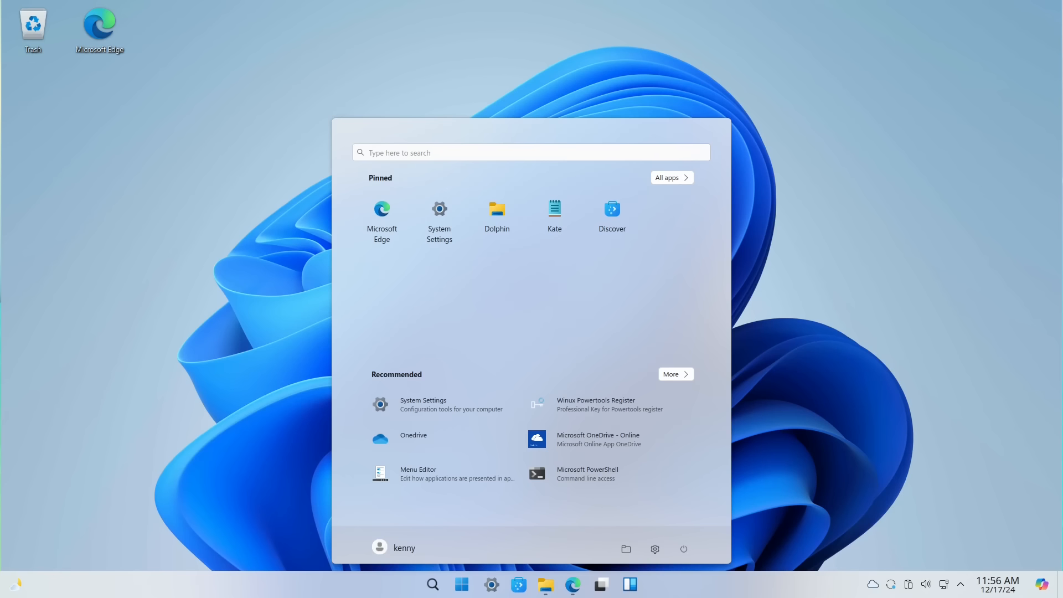
{"action": "left_click", "coordinate": [497, 212]}
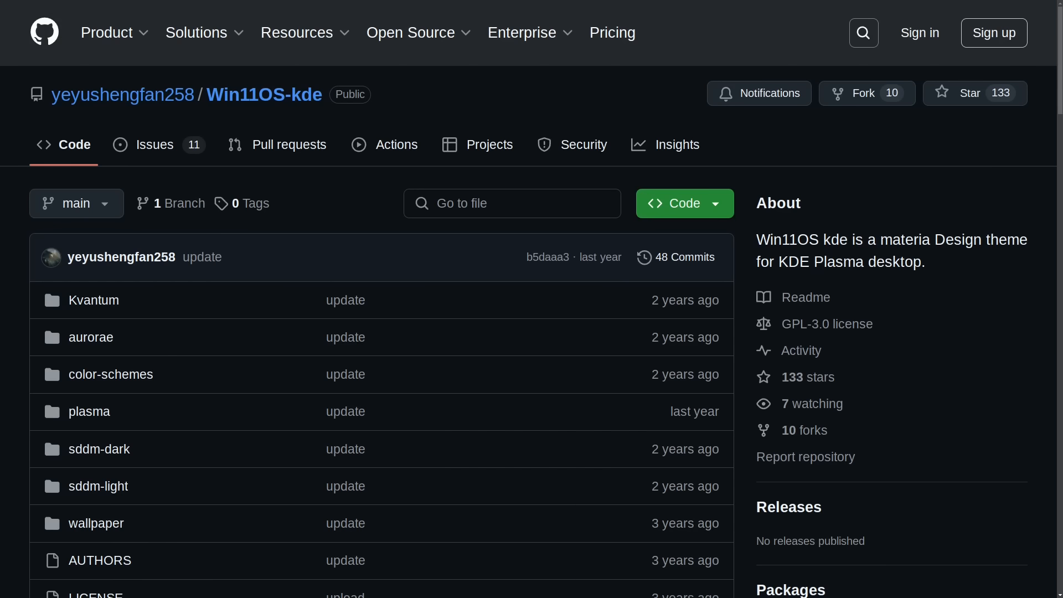
Scroll the Win11OS-kde repository file list down to the install and uninstall scripts
{"action": "scroll", "scroll_direction": "down", "scroll_amount": 3}
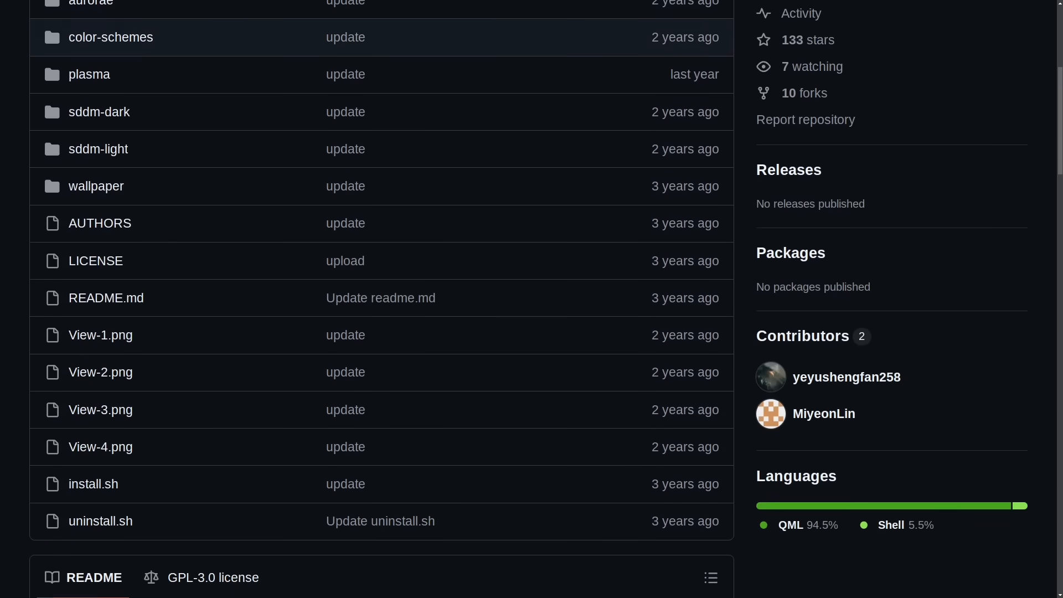
{"action": "scroll", "scroll_direction": "down", "scroll_amount": 3}
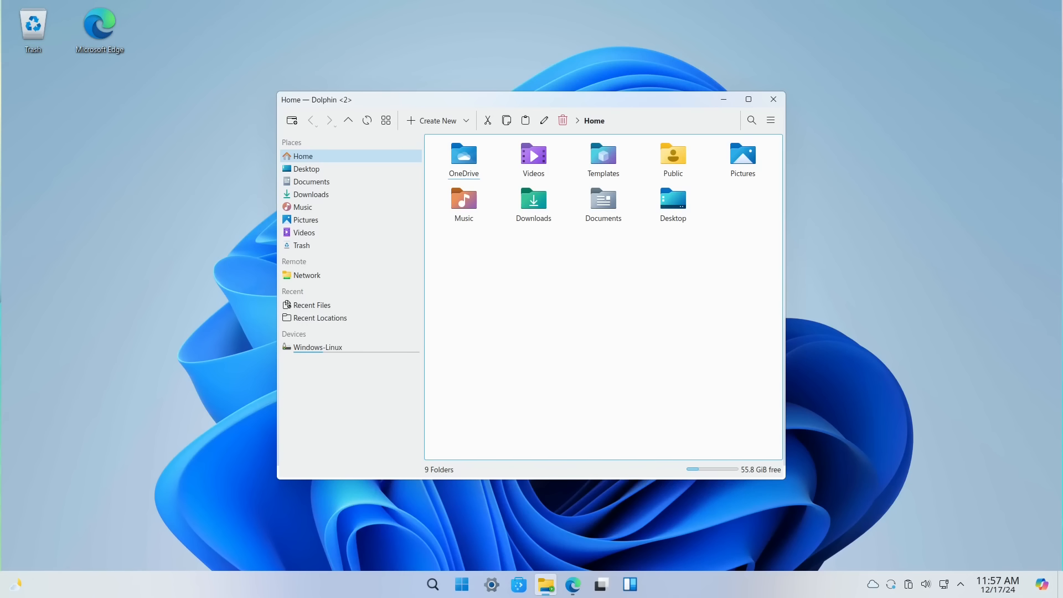
Launch Microsoft Excel - Online from the All apps list under M
{"action": "left_click", "coordinate": [460, 585]}
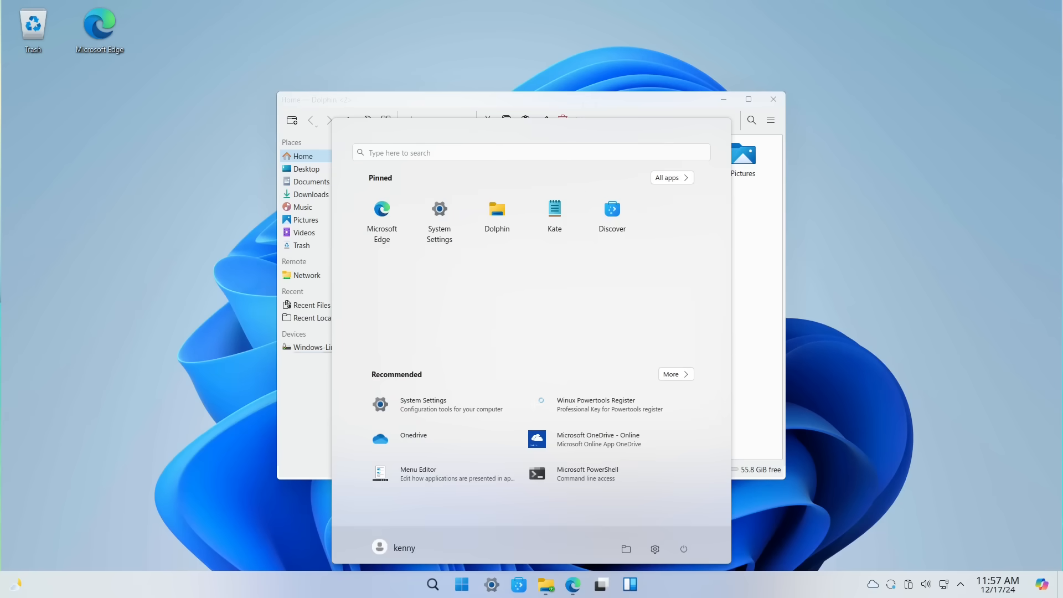
{"action": "left_click", "coordinate": [670, 178]}
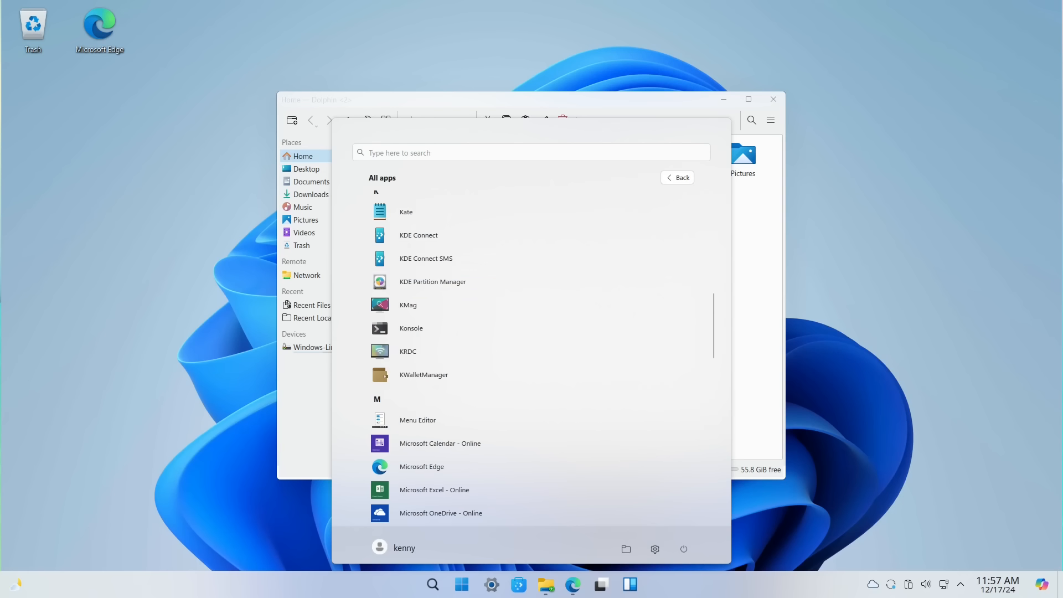
{"action": "scroll", "scroll_direction": "down", "scroll_amount": 3}
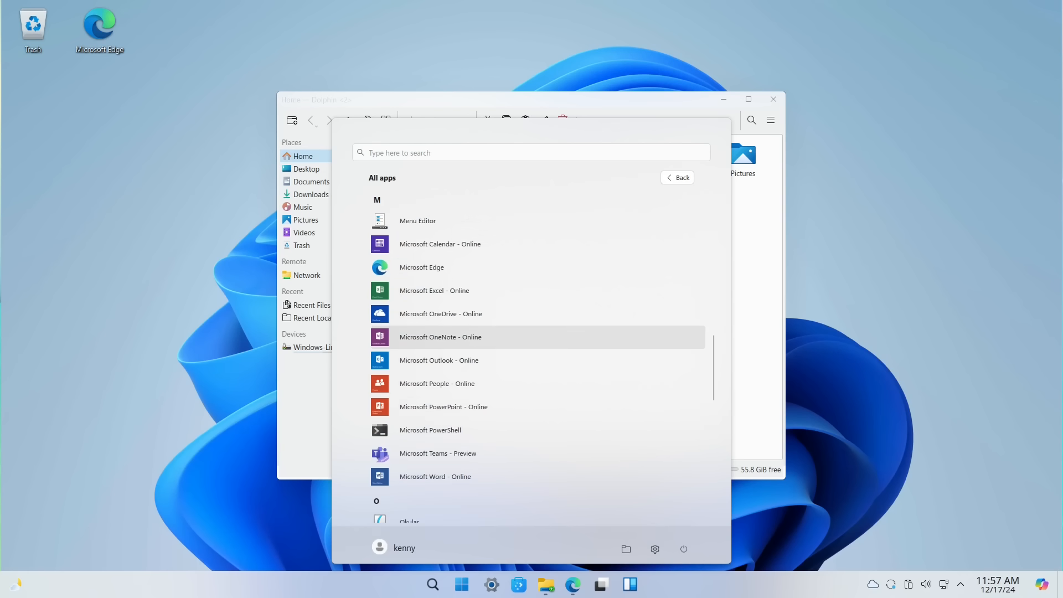
{"action": "mouse_move", "coordinate": [434, 290]}
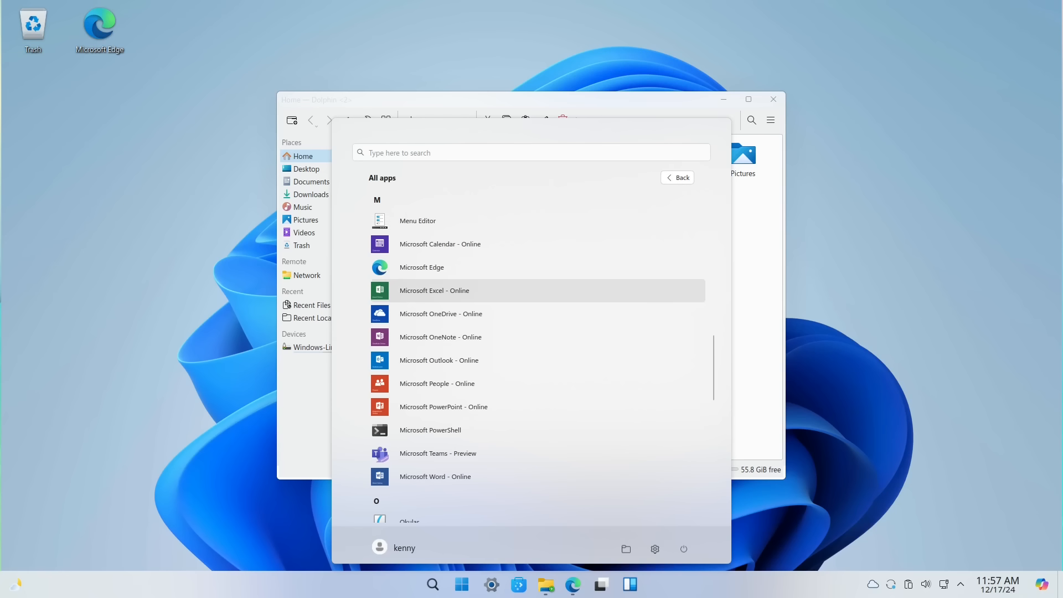
{"action": "mouse_move", "coordinate": [441, 313]}
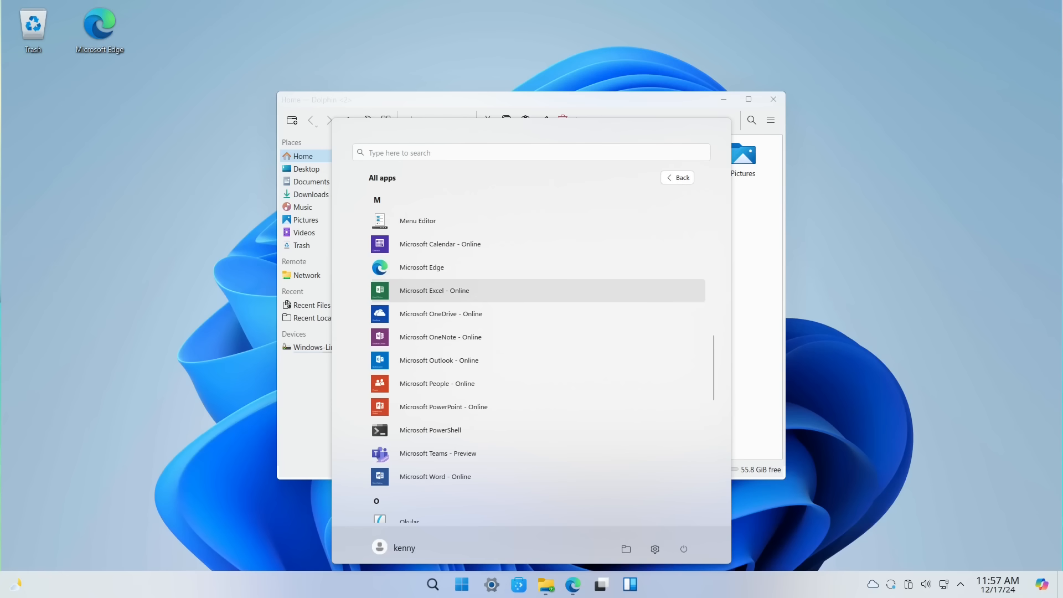
{"action": "left_click", "coordinate": [434, 290]}
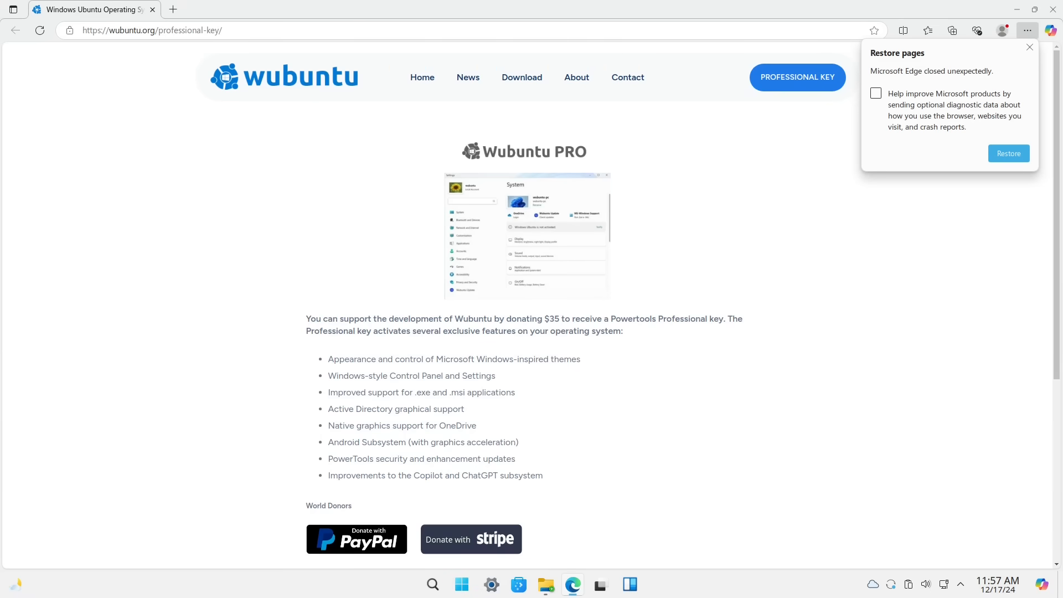
{"action": "left_click", "coordinate": [462, 585]}
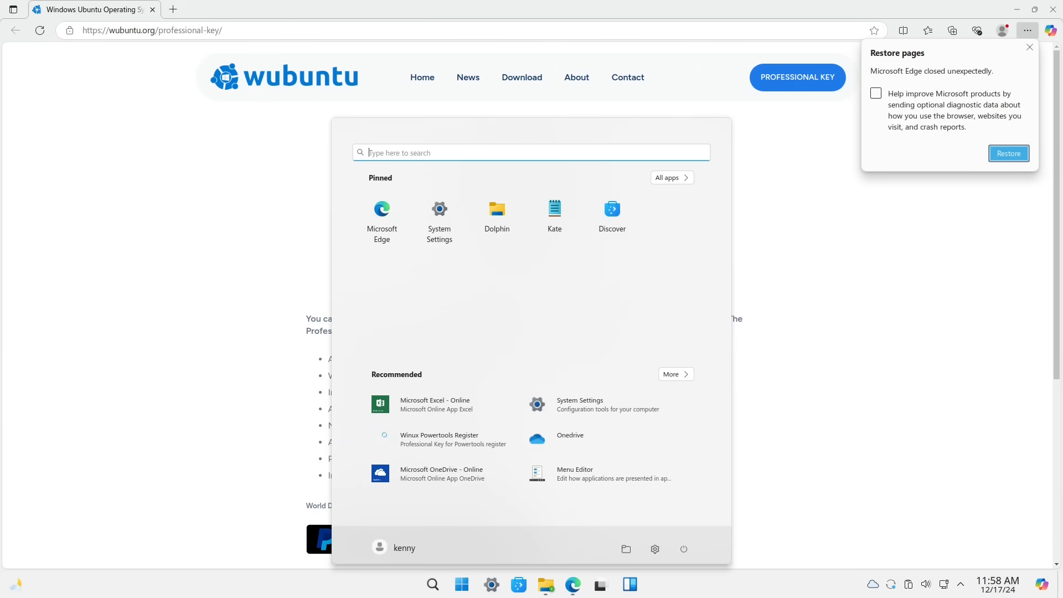
{"action": "left_click", "coordinate": [583, 585]}
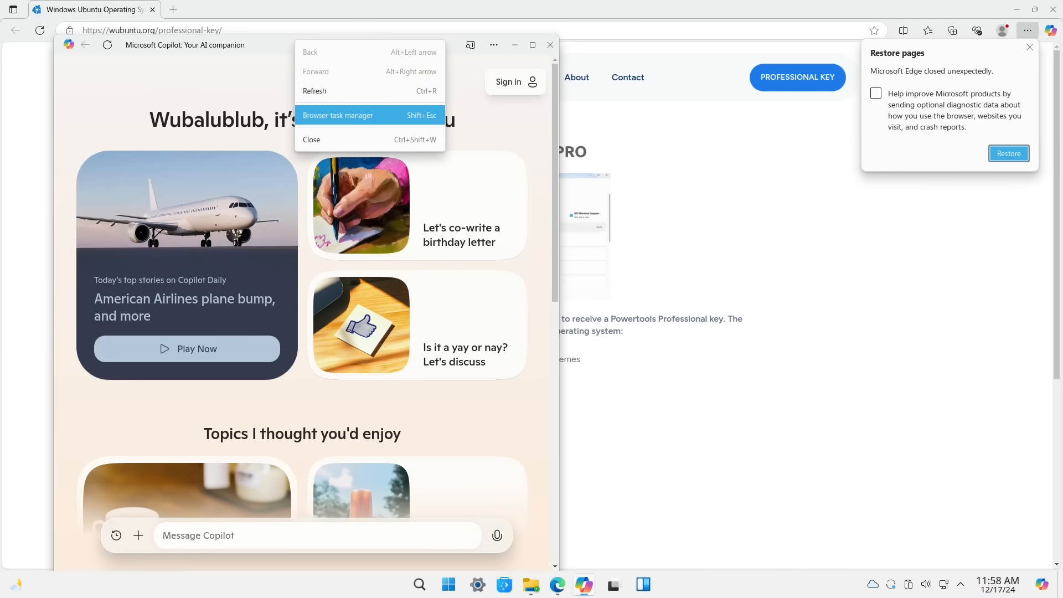
{"action": "left_click", "coordinate": [338, 115]}
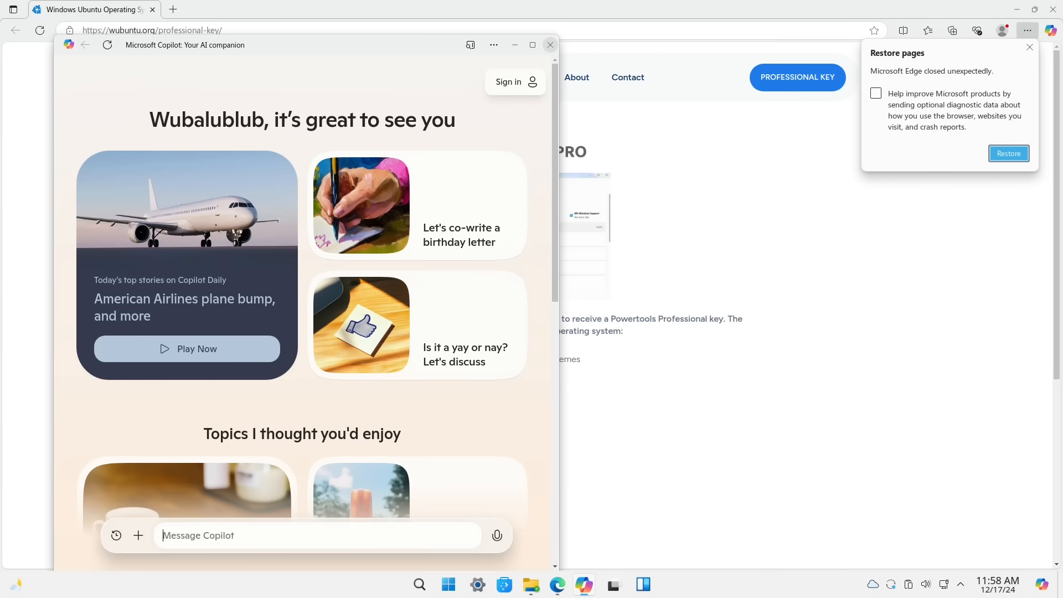
{"action": "left_click", "coordinate": [550, 45]}
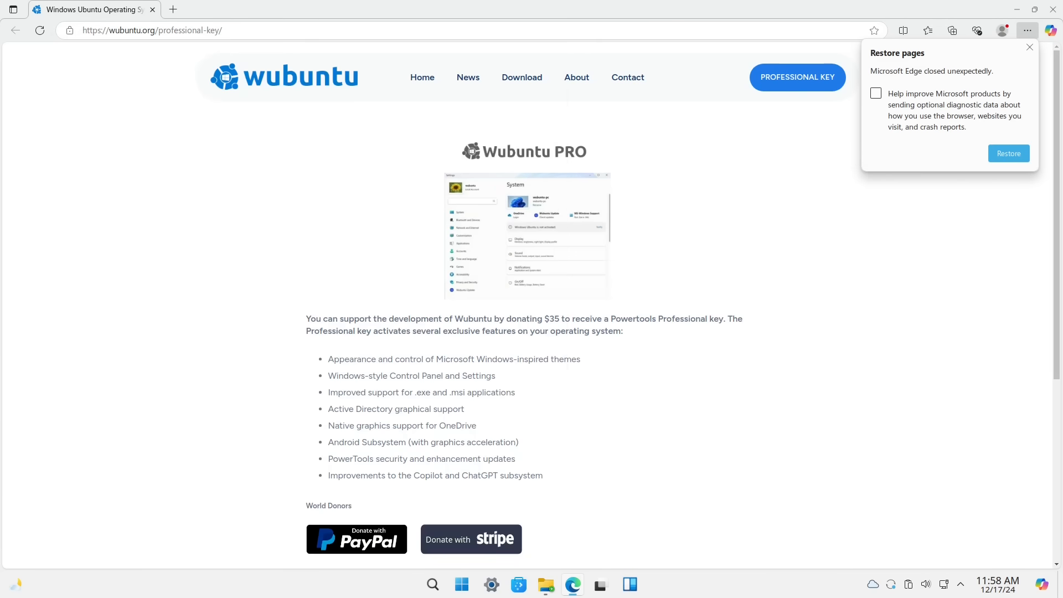
{"action": "left_click", "coordinate": [462, 585]}
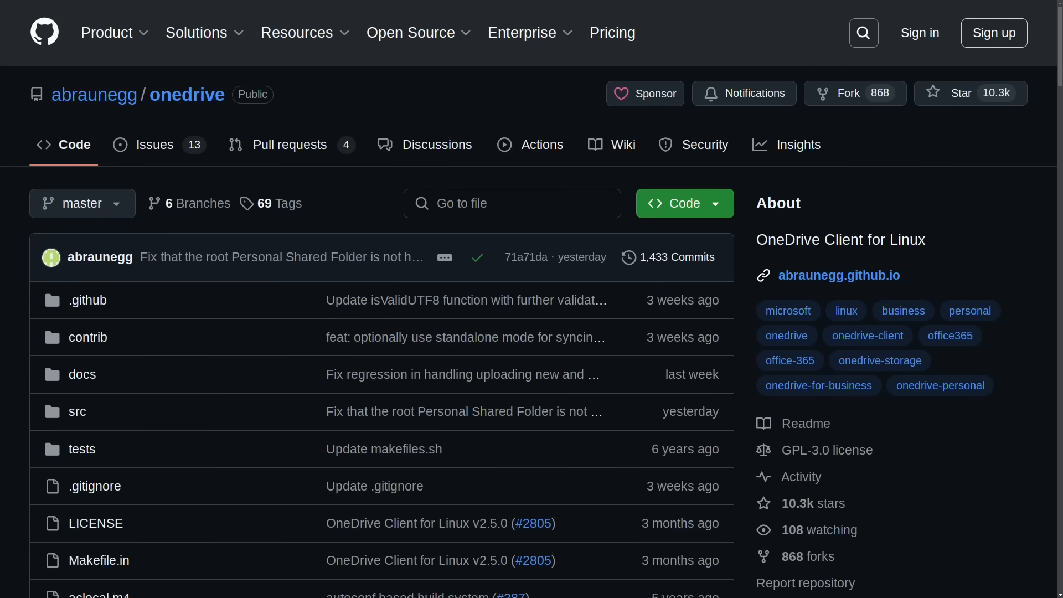
Scroll through the abraunegg/onedrive repository, the OneDrive Client for Linux
{"action": "scroll", "scroll_direction": "down", "scroll_amount": 3}
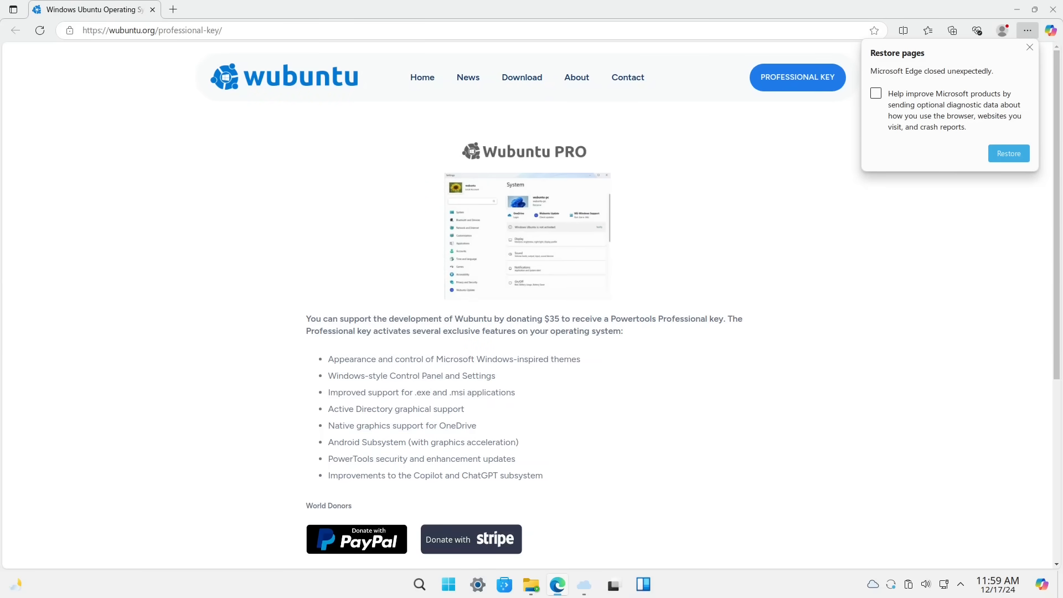
Launch Winux Powertools Register from the Start menu's Recommended section
{"action": "left_click", "coordinate": [447, 585]}
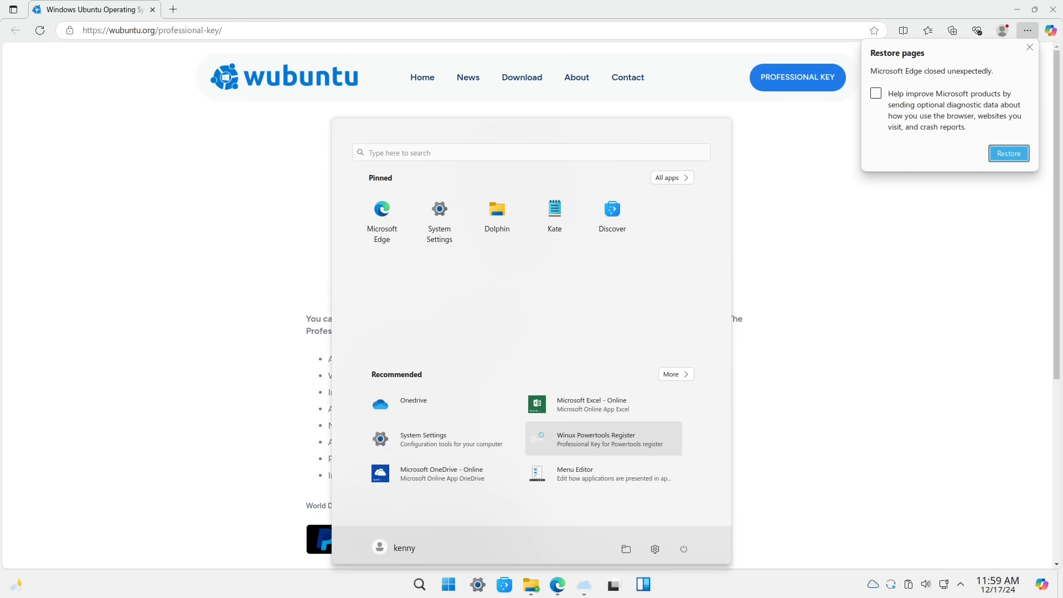
{"action": "left_click", "coordinate": [602, 439]}
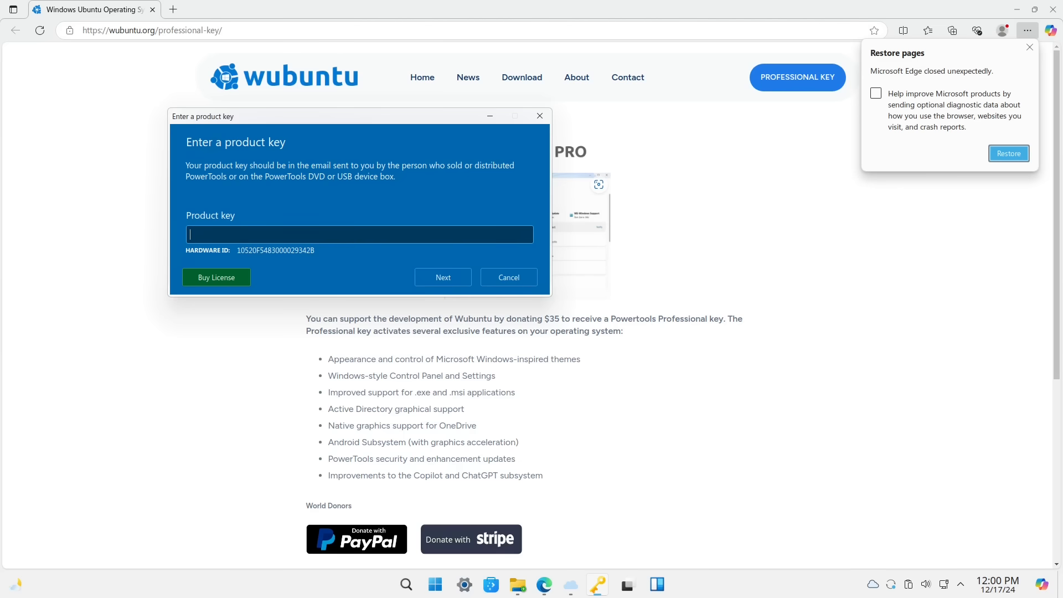
Move the product key window aside and cancel it without entering a key
{"action": "left_click_drag", "start_coordinate": [202, 116], "coordinate": [233, 104]}
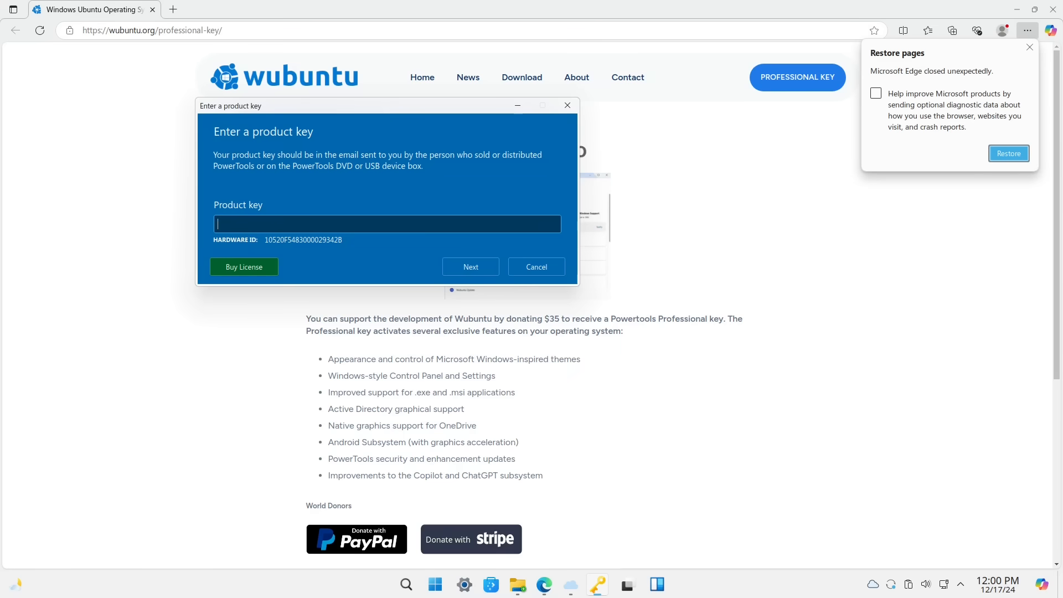
{"action": "left_click", "coordinate": [536, 267]}
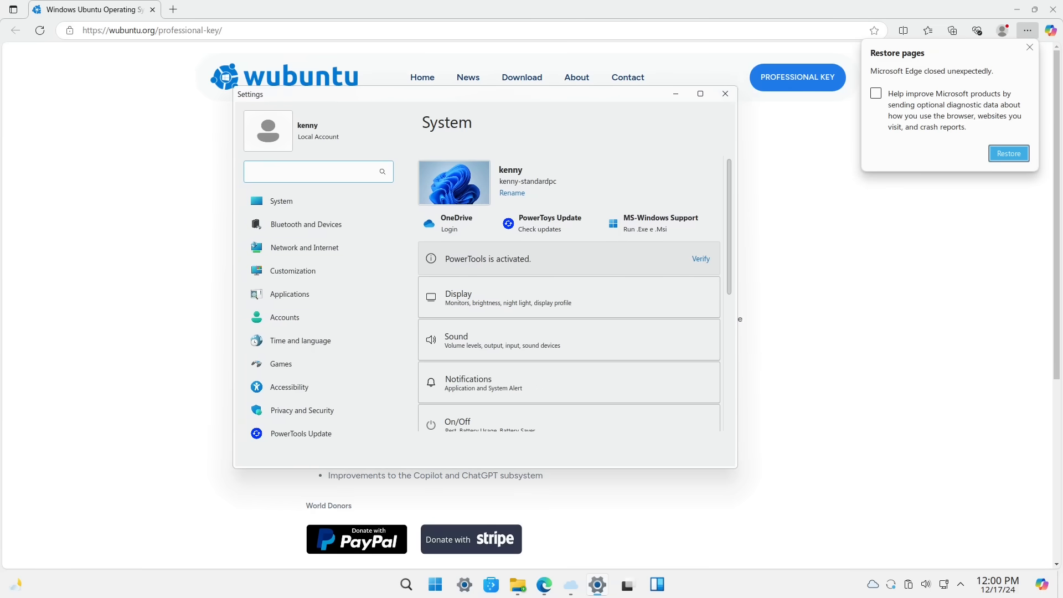
Enlarge Settings, open the PowerTools Update page, and bring up the product key prompt
{"action": "left_click_drag", "start_coordinate": [475, 93], "coordinate": [377, 63]}
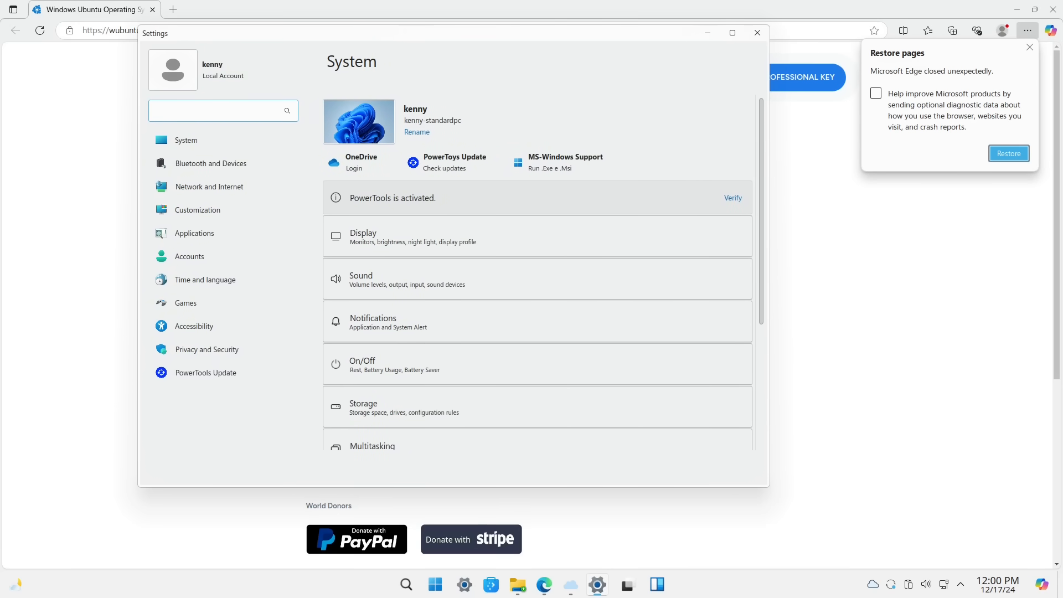
{"action": "left_click", "coordinate": [210, 163]}
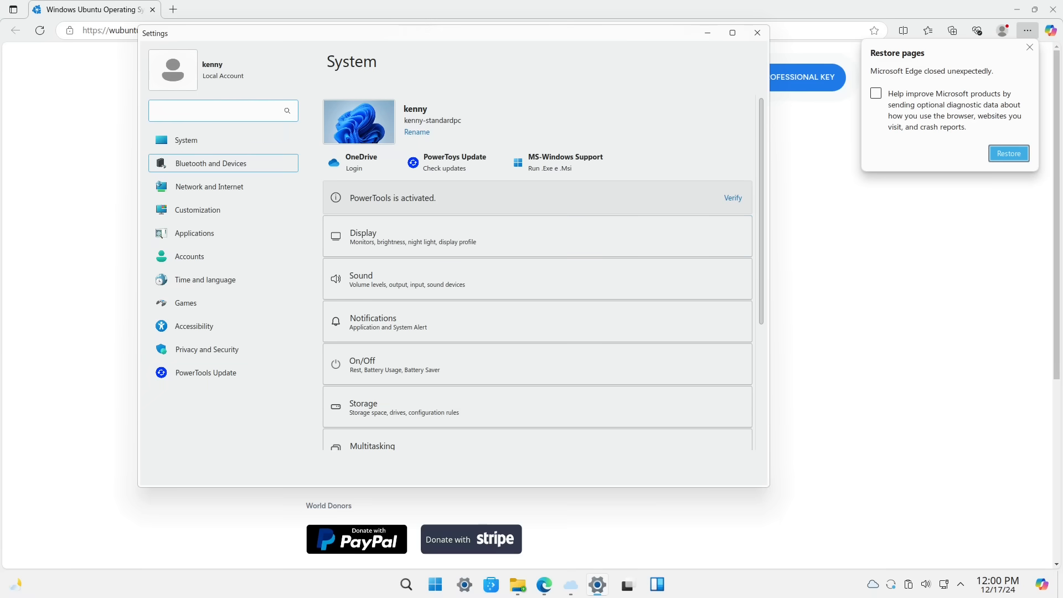
{"action": "left_click", "coordinate": [206, 372]}
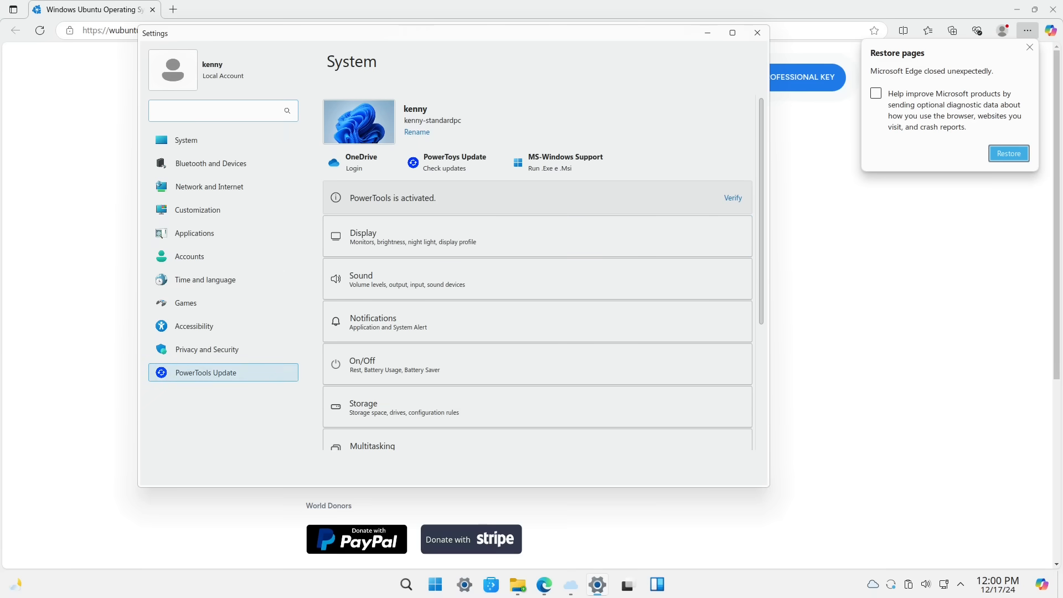
{"action": "left_click", "coordinate": [205, 372]}
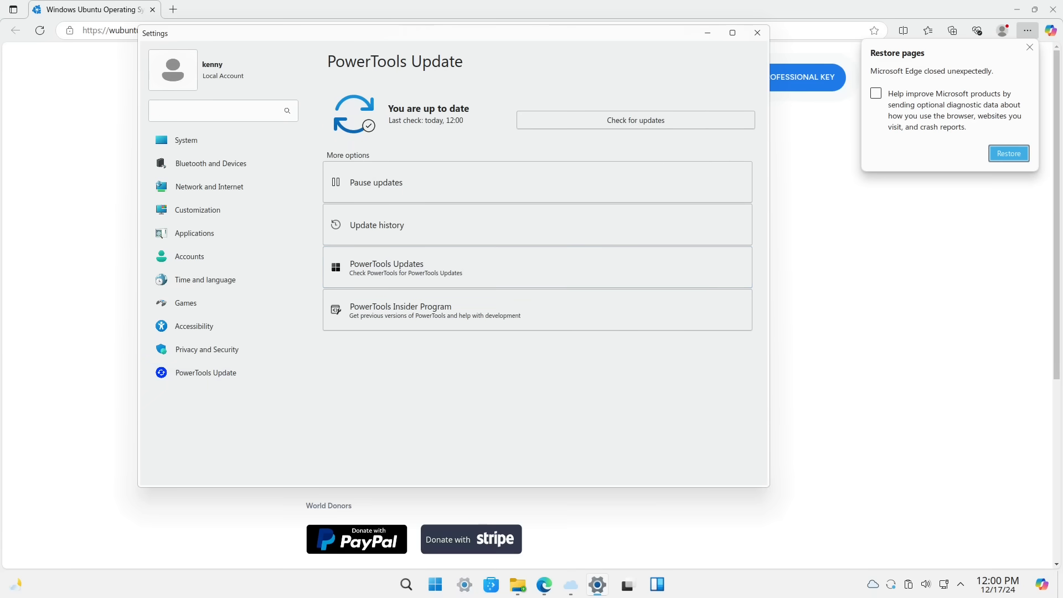
{"action": "left_click", "coordinate": [434, 584]}
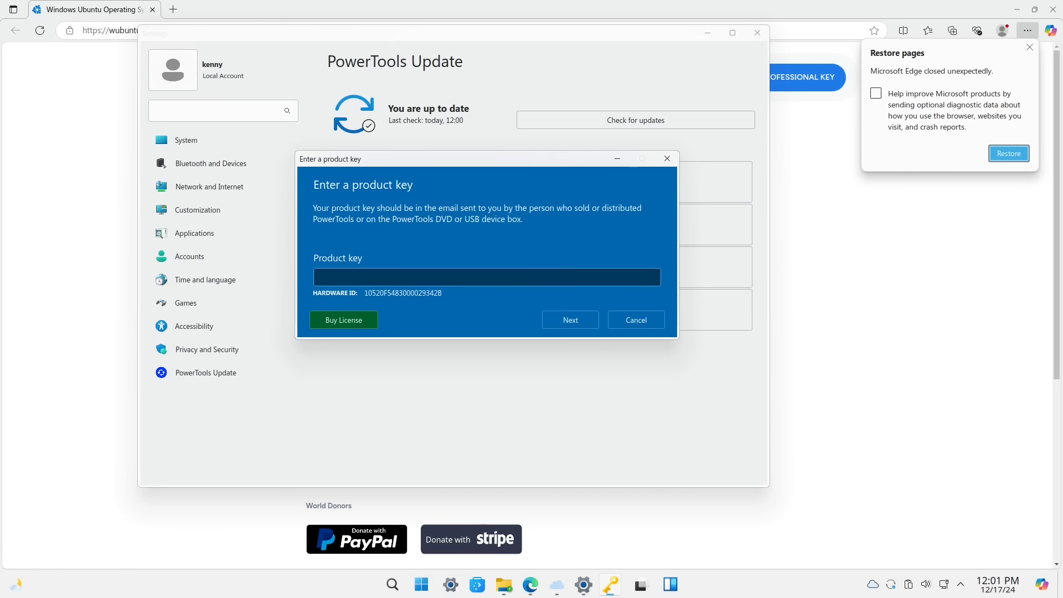
Drag the Enter a product key dialog aside and cancel it
{"action": "left_click_drag", "start_coordinate": [330, 158], "coordinate": [356, 170]}
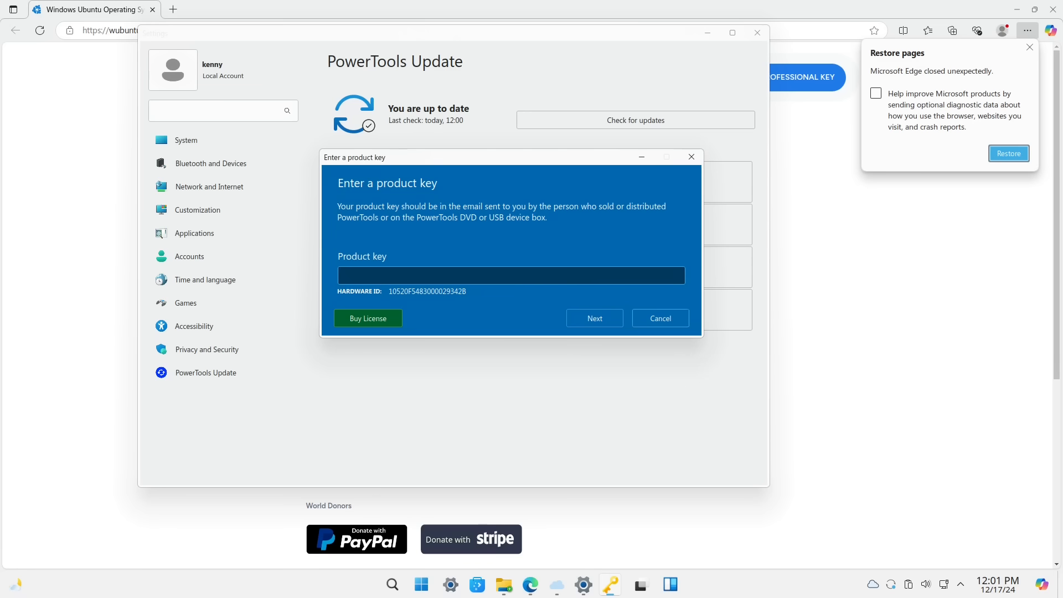
{"action": "left_click", "coordinate": [659, 318]}
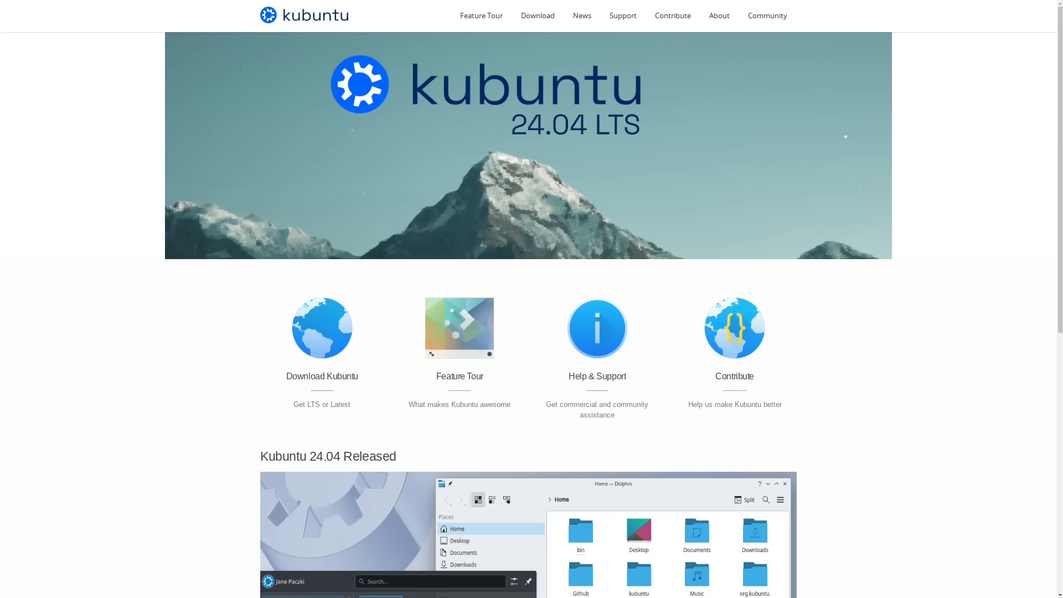
Scroll the Kubuntu homepage down to the Kubuntu 24.04 Released section
{"action": "scroll", "scroll_direction": "down", "scroll_amount": 3}
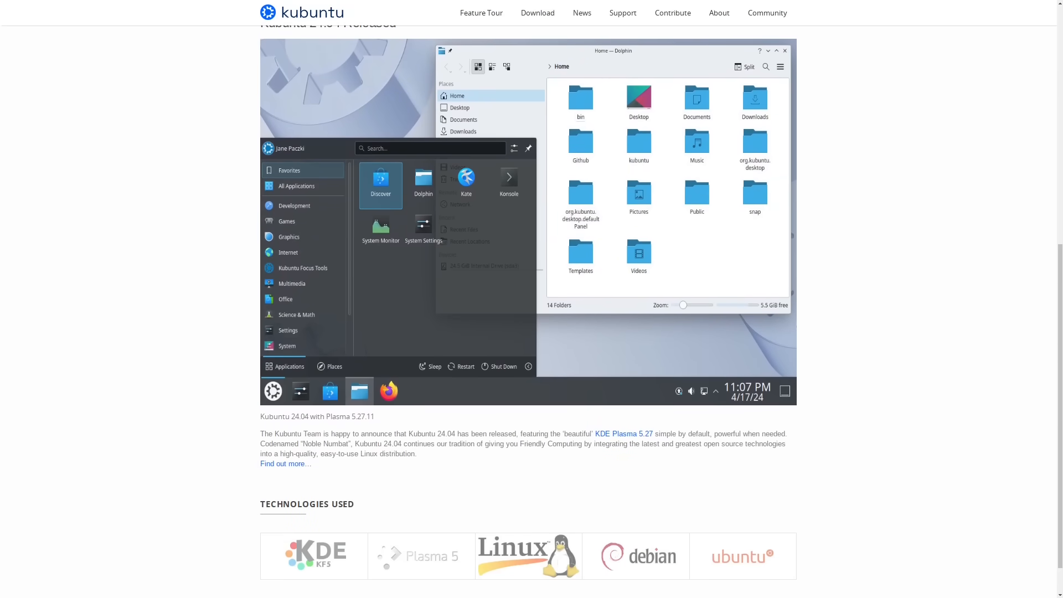
{"action": "scroll", "scroll_direction": "down", "scroll_amount": 3}
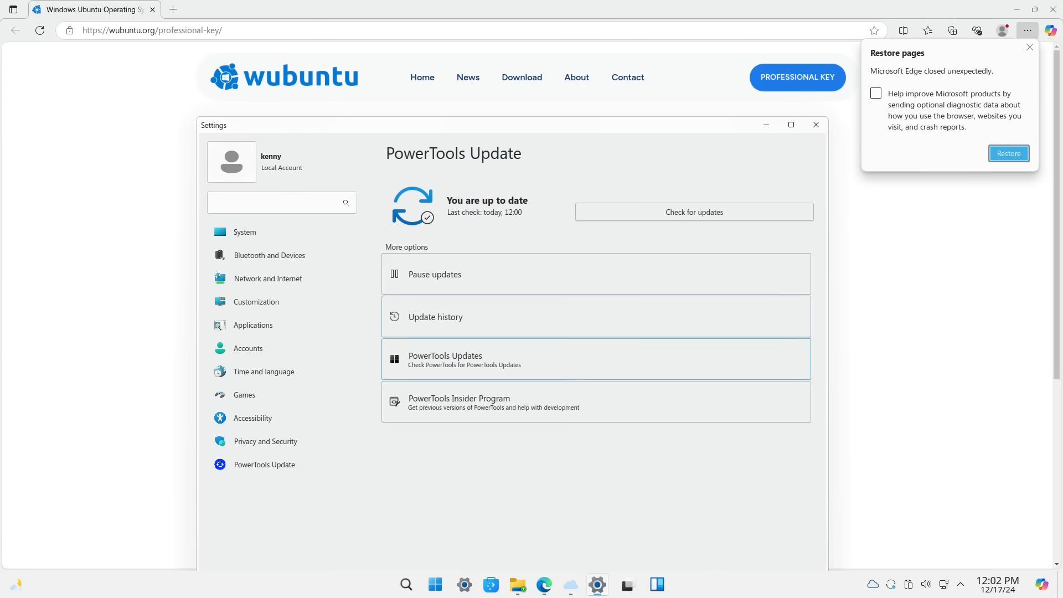
Show All apps from the Start menu and scroll through the installed applications
{"action": "left_click", "coordinate": [435, 585]}
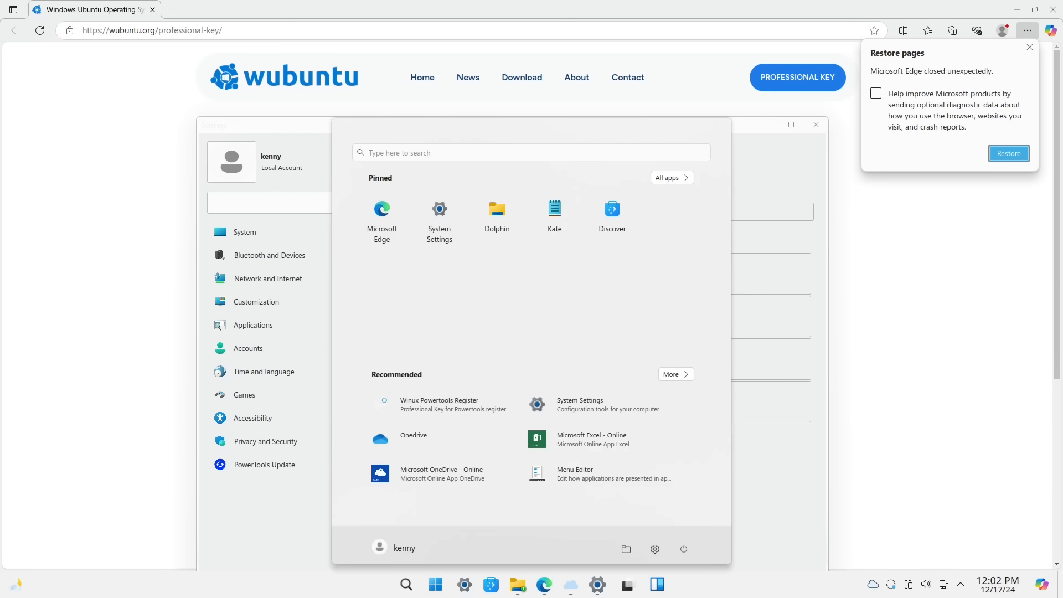
{"action": "left_click", "coordinate": [667, 177]}
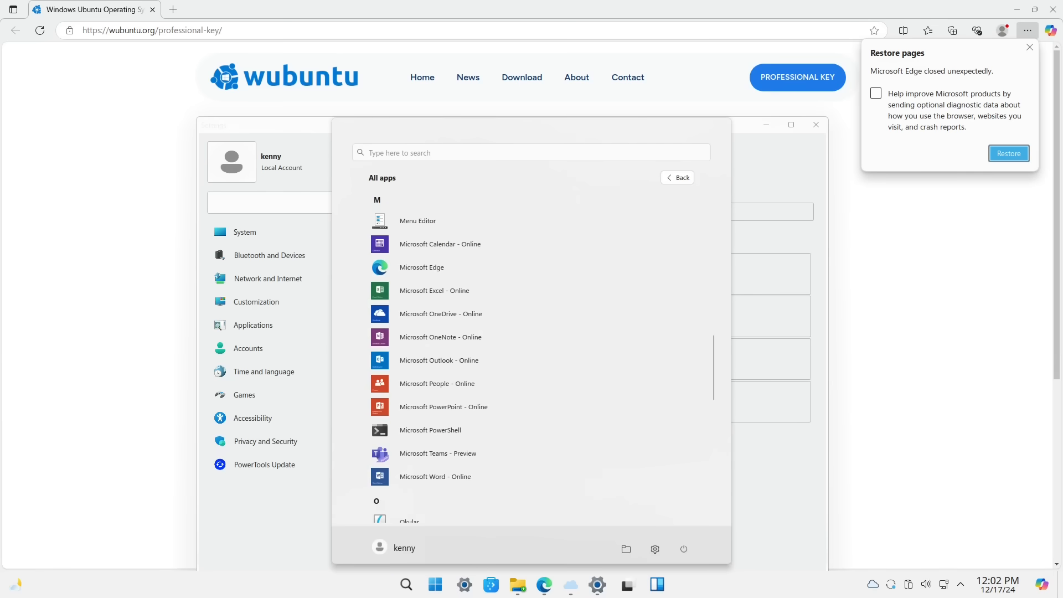
{"action": "scroll", "scroll_direction": "up", "scroll_amount": 3}
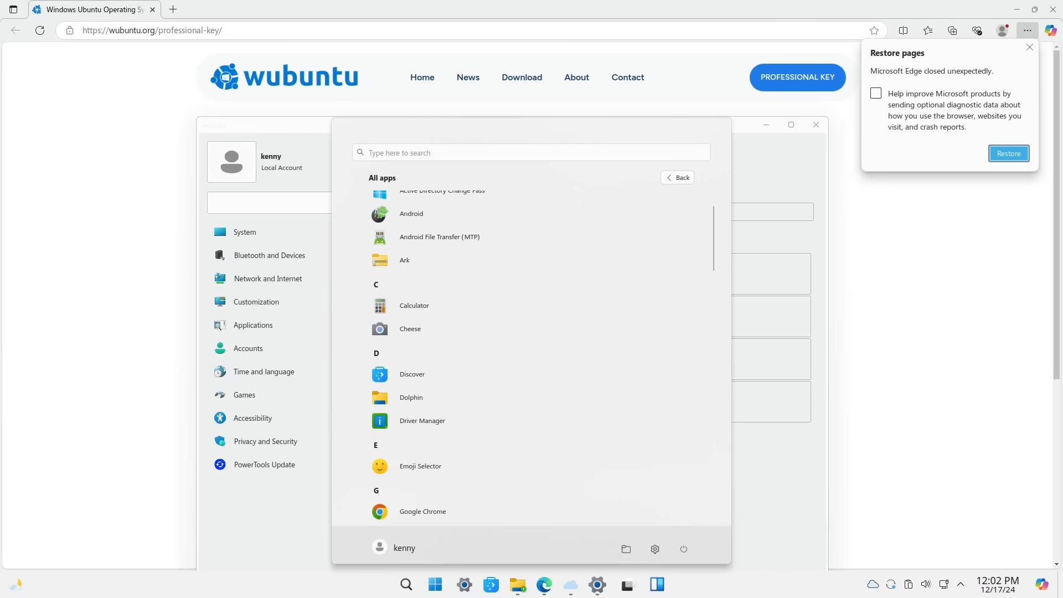
{"action": "scroll", "scroll_direction": "down", "scroll_amount": 3}
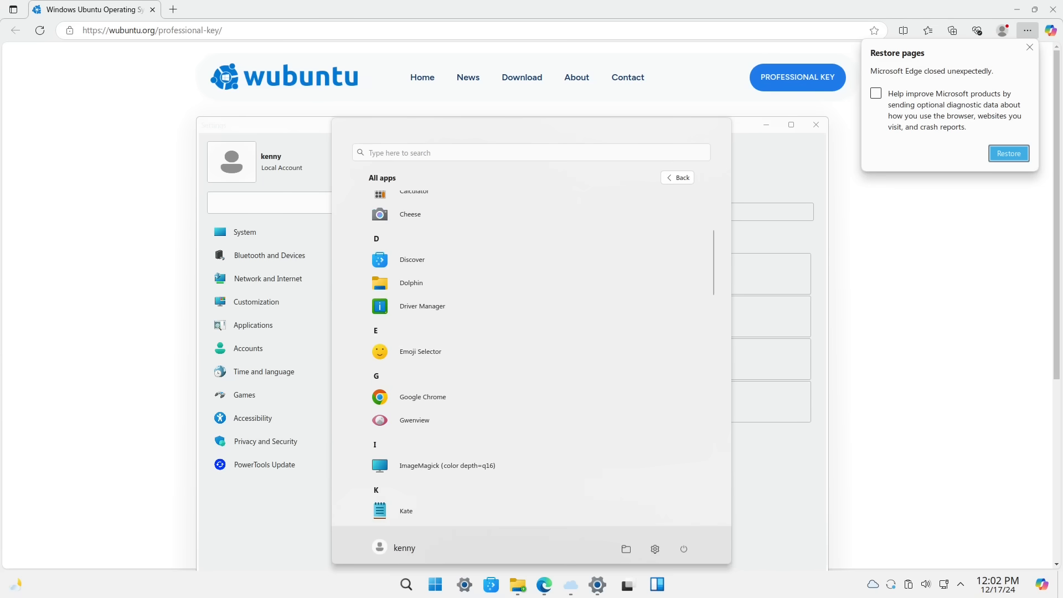
{"action": "scroll", "scroll_direction": "down", "scroll_amount": 3}
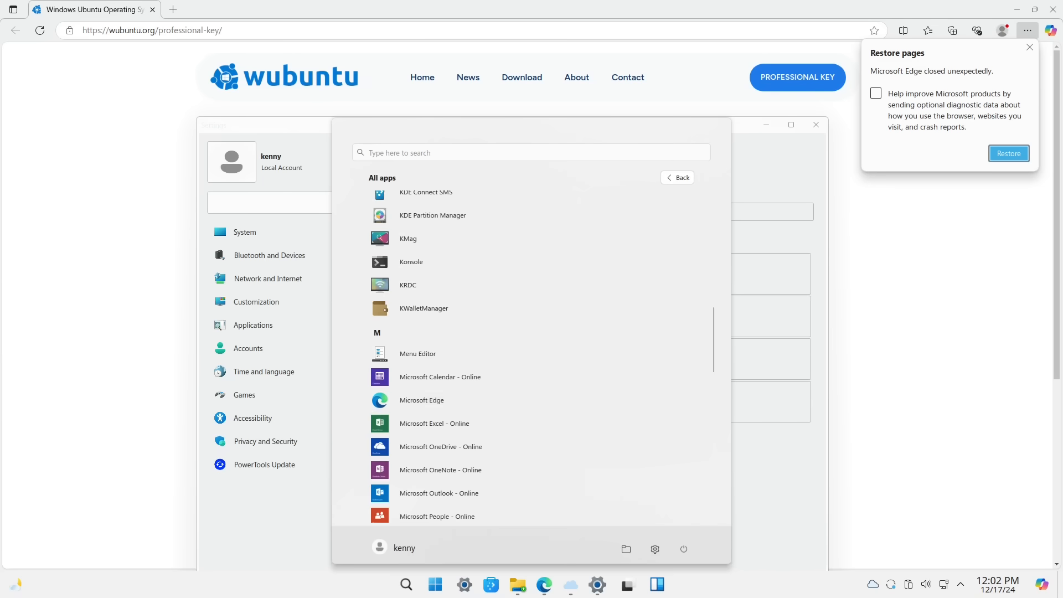
{"action": "scroll", "scroll_direction": "down", "scroll_amount": 3}
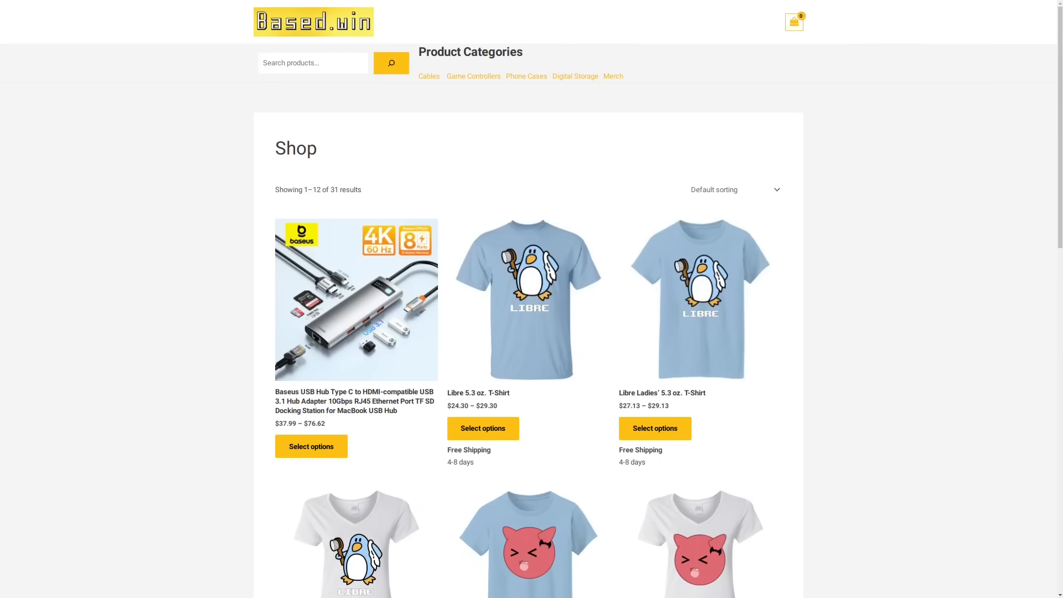
Scroll to the bottom of the Based.win shop and go to page 2
{"action": "scroll", "scroll_direction": "down", "scroll_amount": 3}
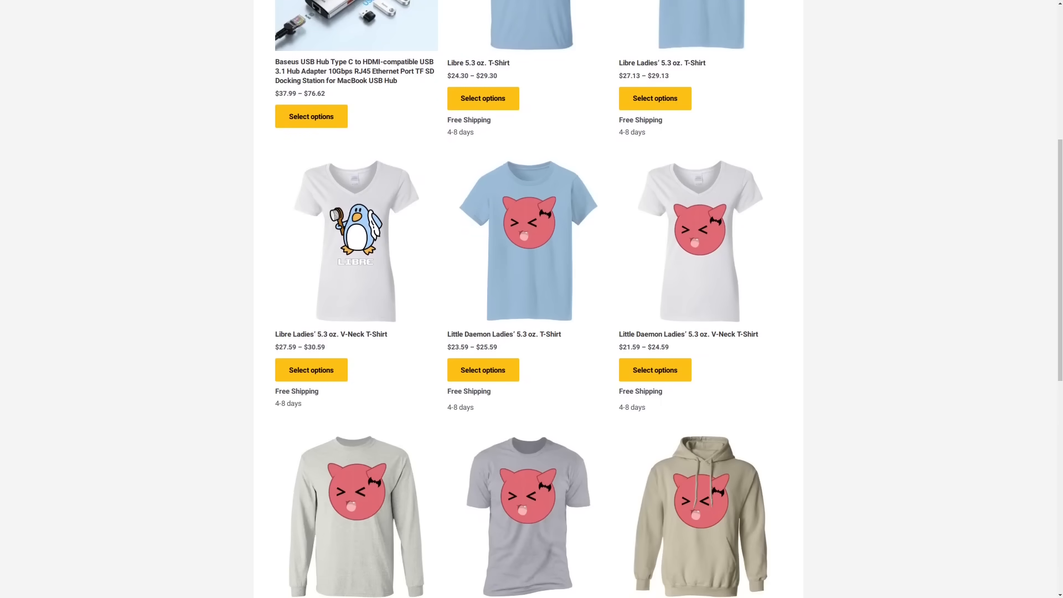
{"action": "scroll", "scroll_direction": "down", "scroll_amount": 3}
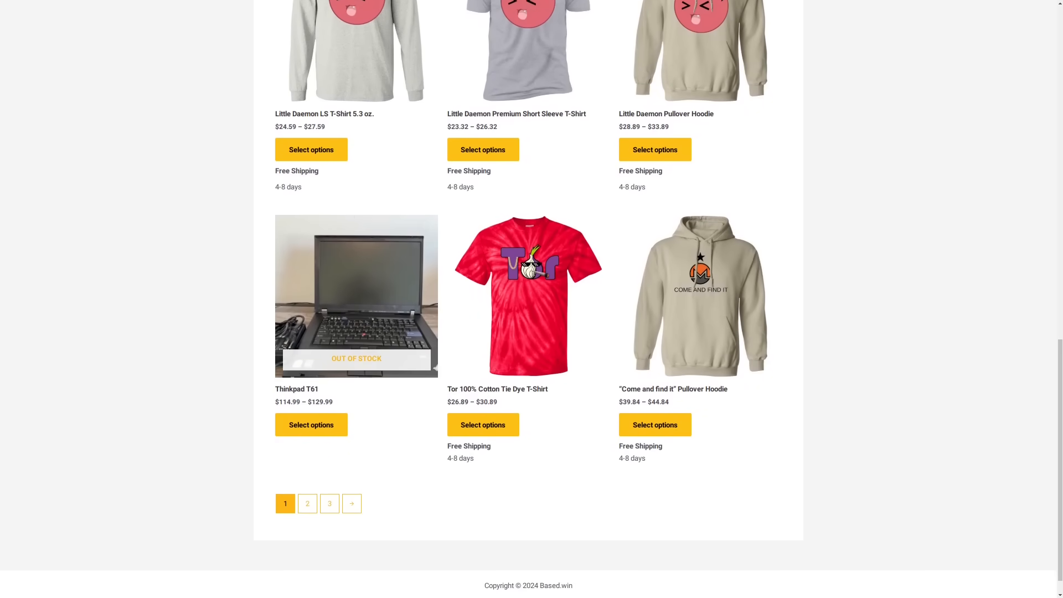
{"action": "left_click", "coordinate": [308, 503]}
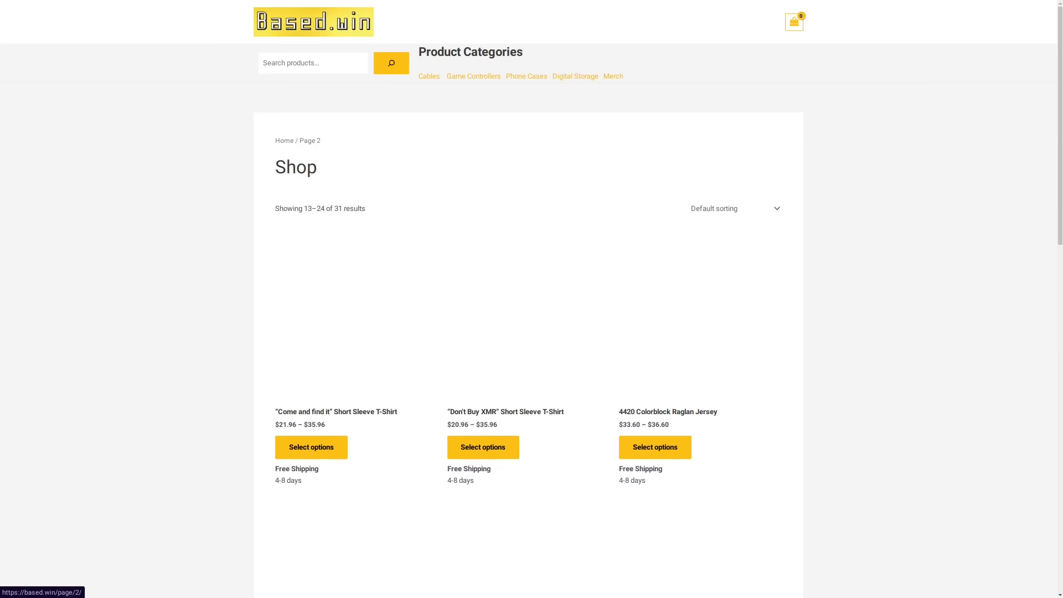